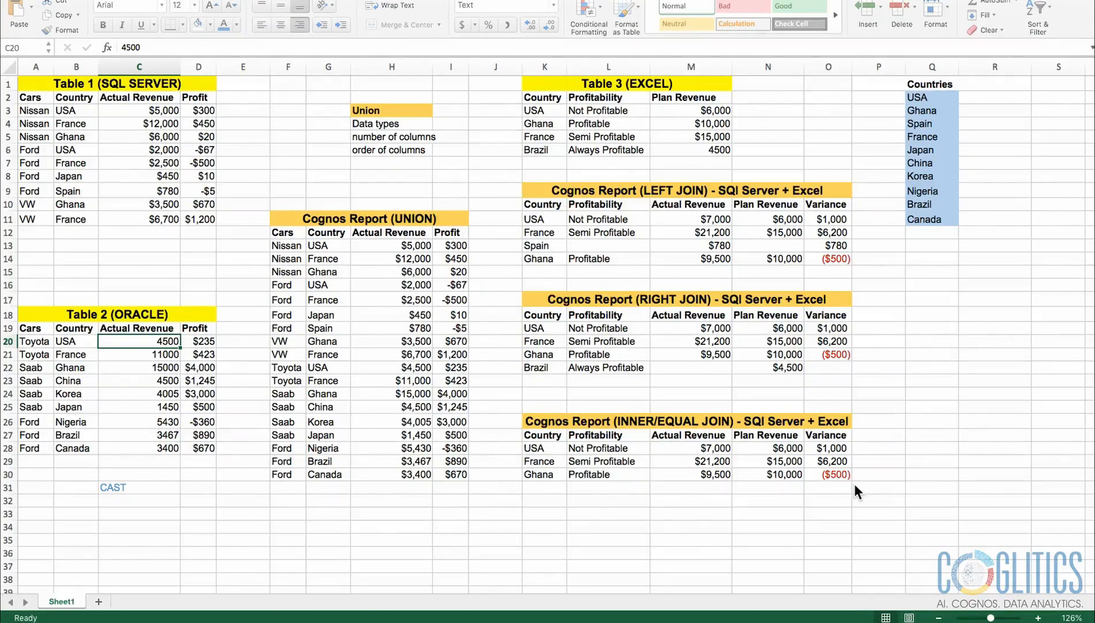
mouse_move(877, 301)
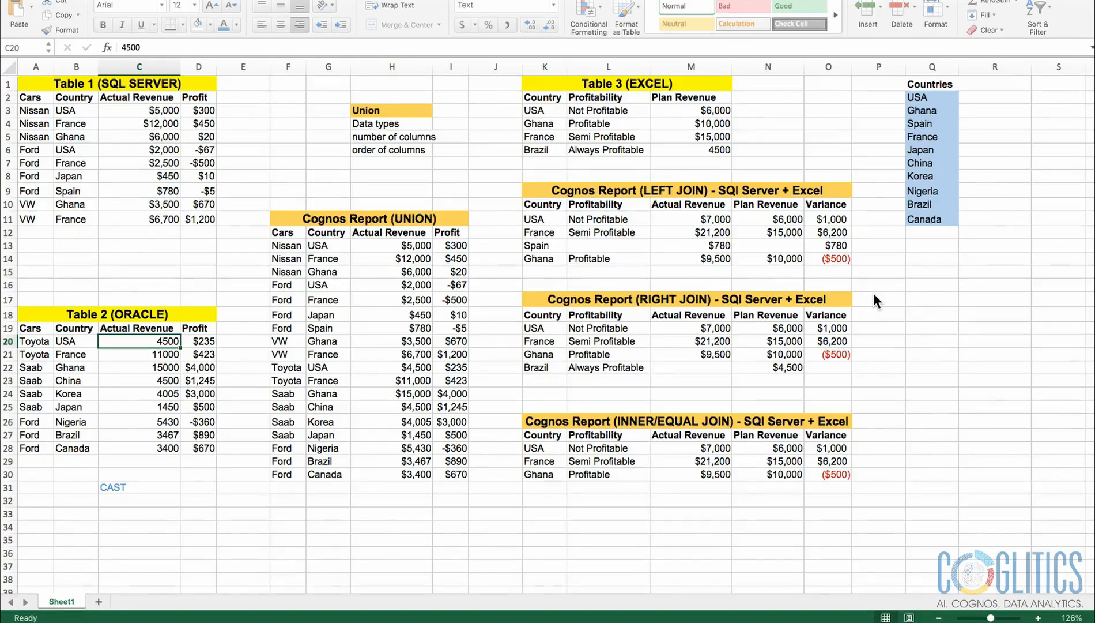
mouse_move(884, 301)
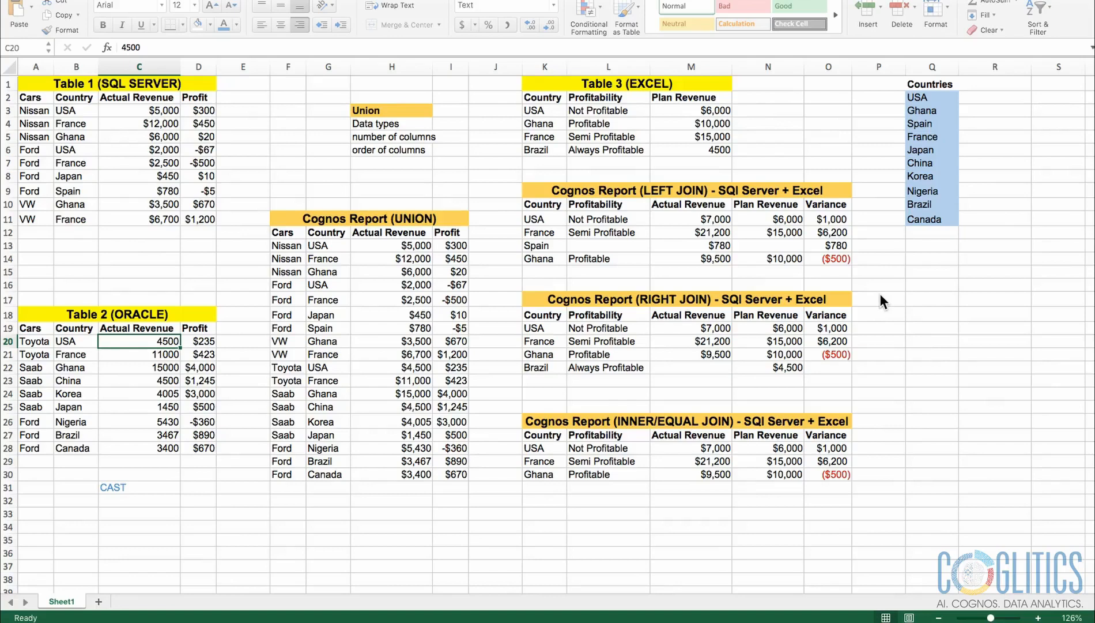
mouse_move(897, 302)
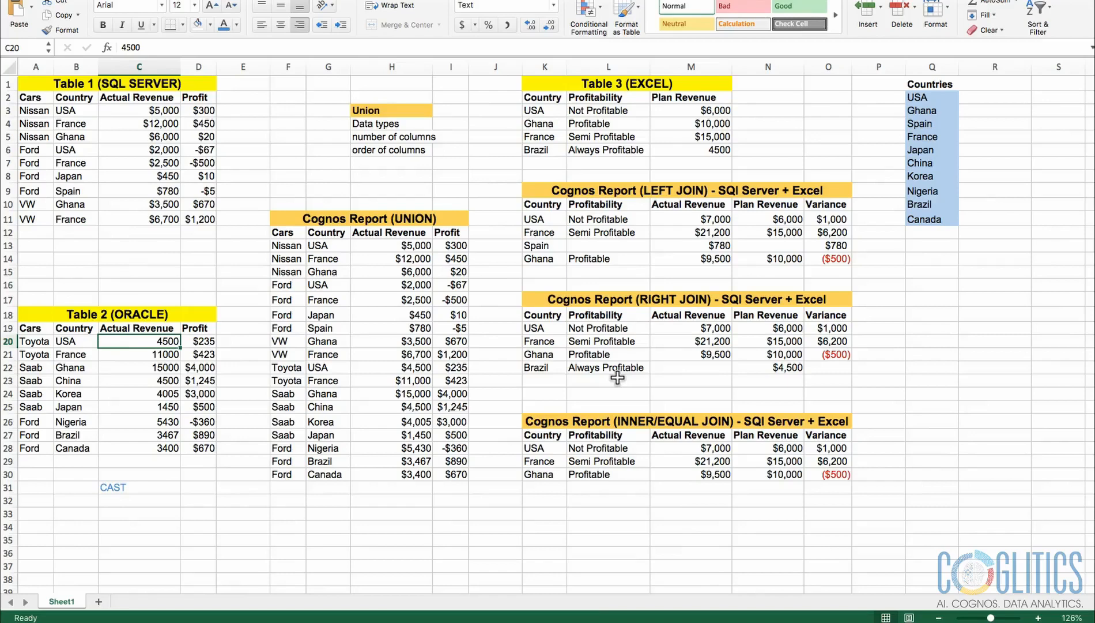
mouse_move(616, 379)
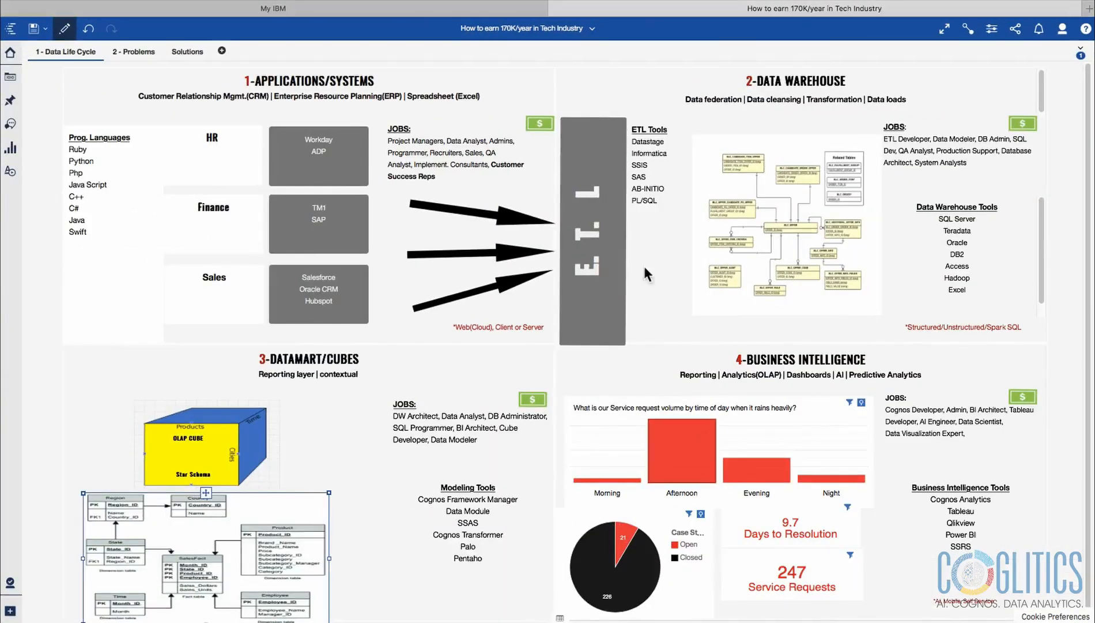
mouse_move(248, 222)
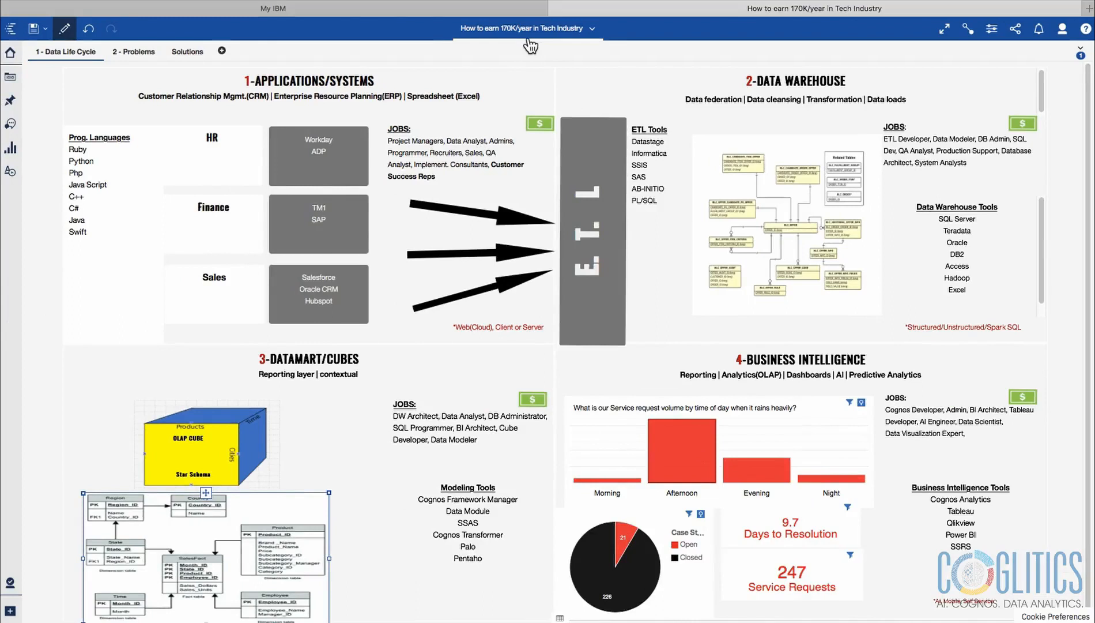
mouse_move(293, 171)
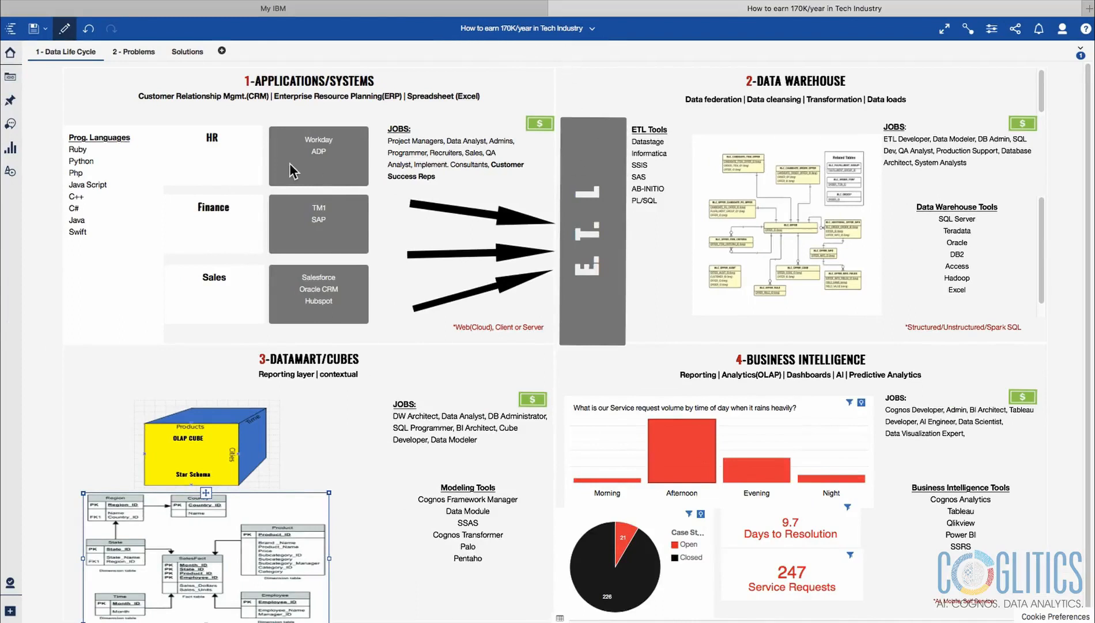
mouse_move(281, 201)
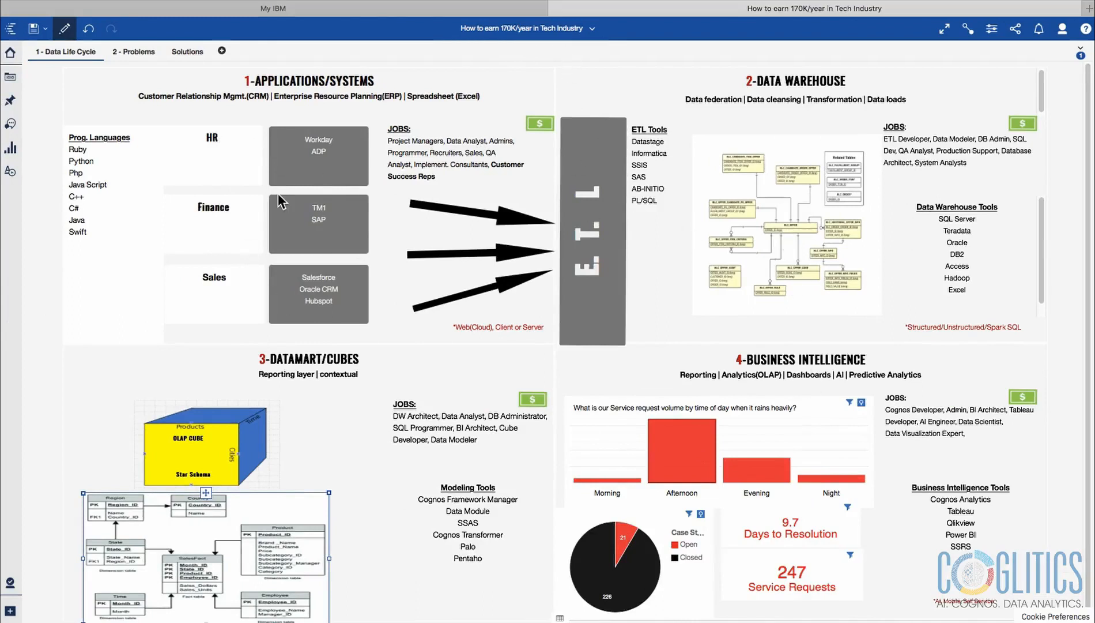
mouse_move(714, 245)
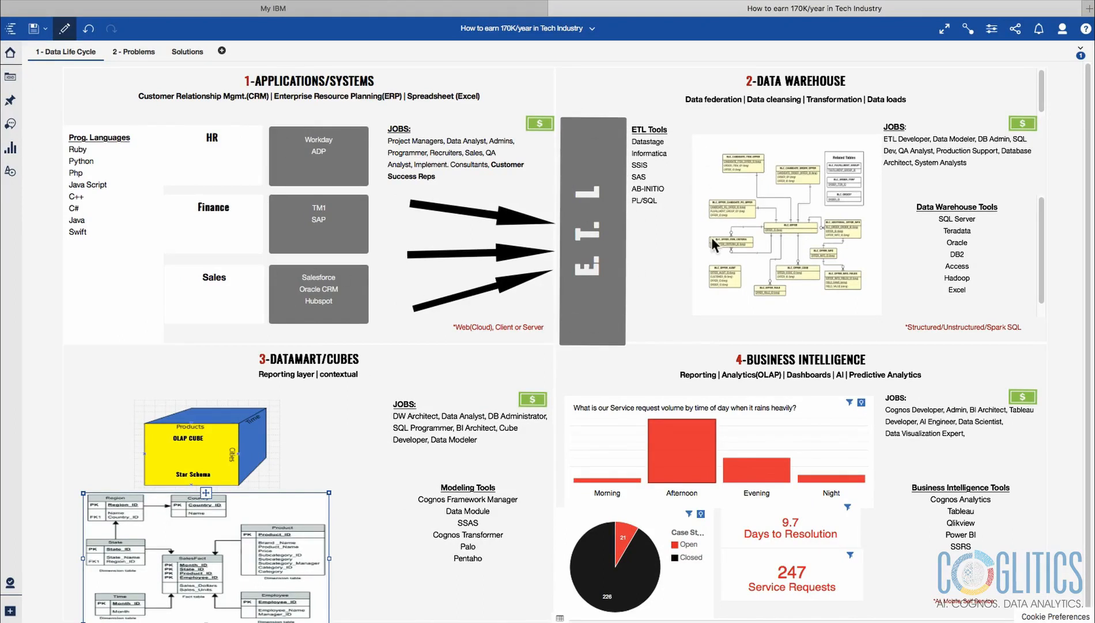
mouse_move(785, 377)
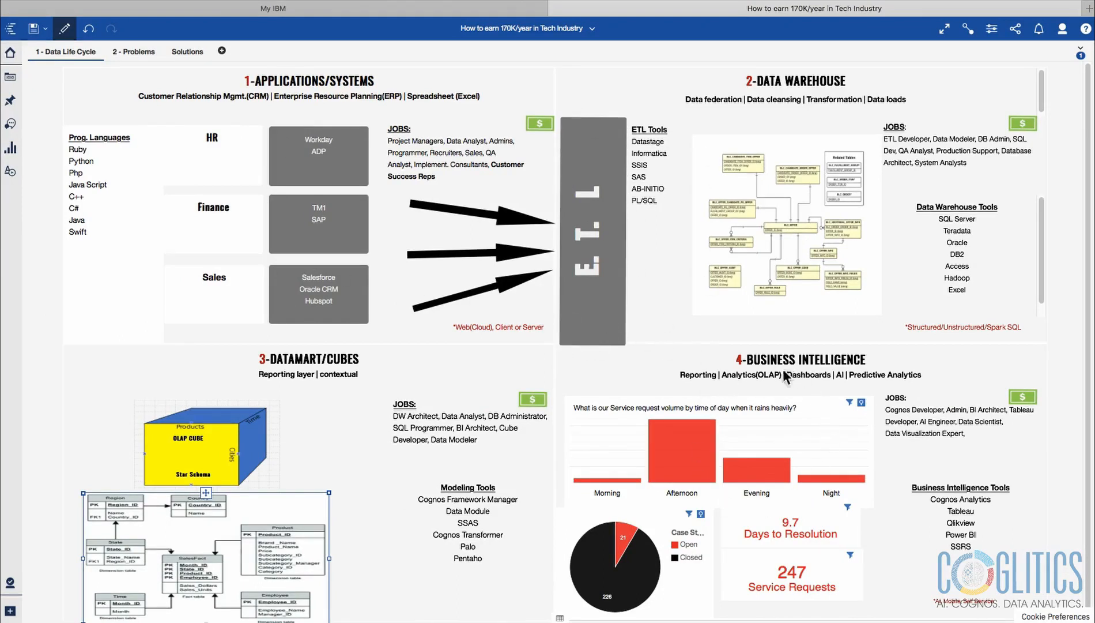
mouse_move(730, 482)
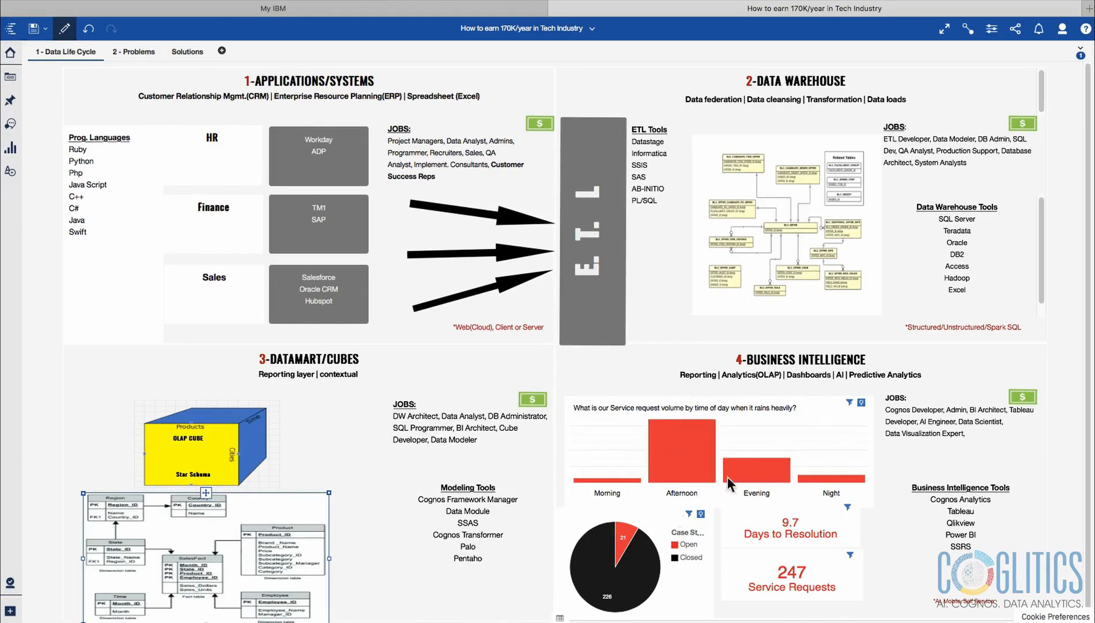
mouse_move(296, 340)
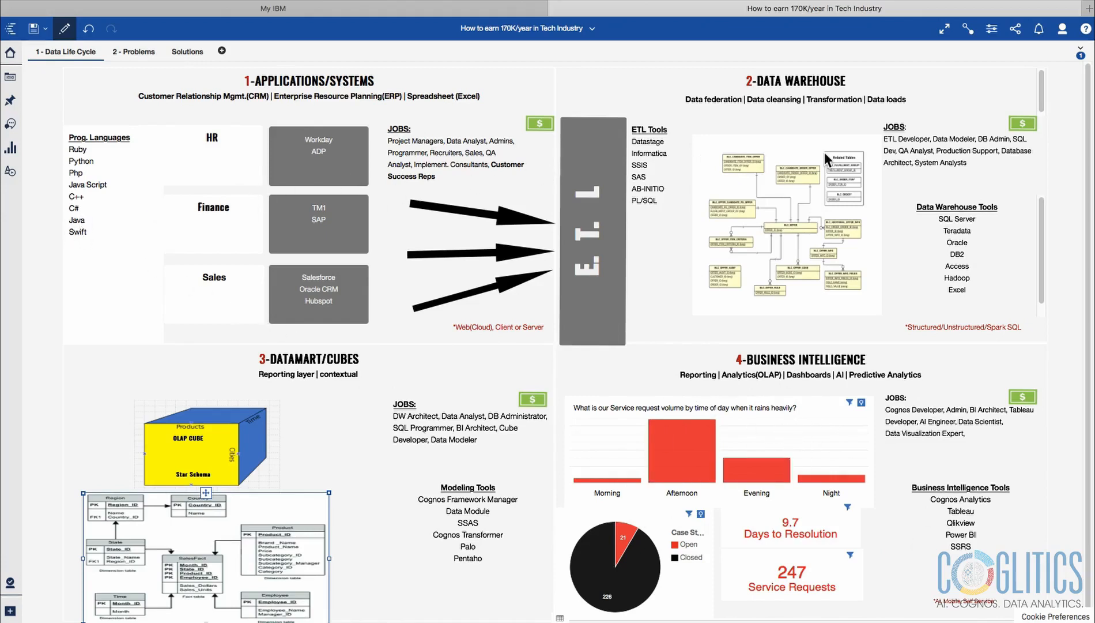
mouse_move(258, 405)
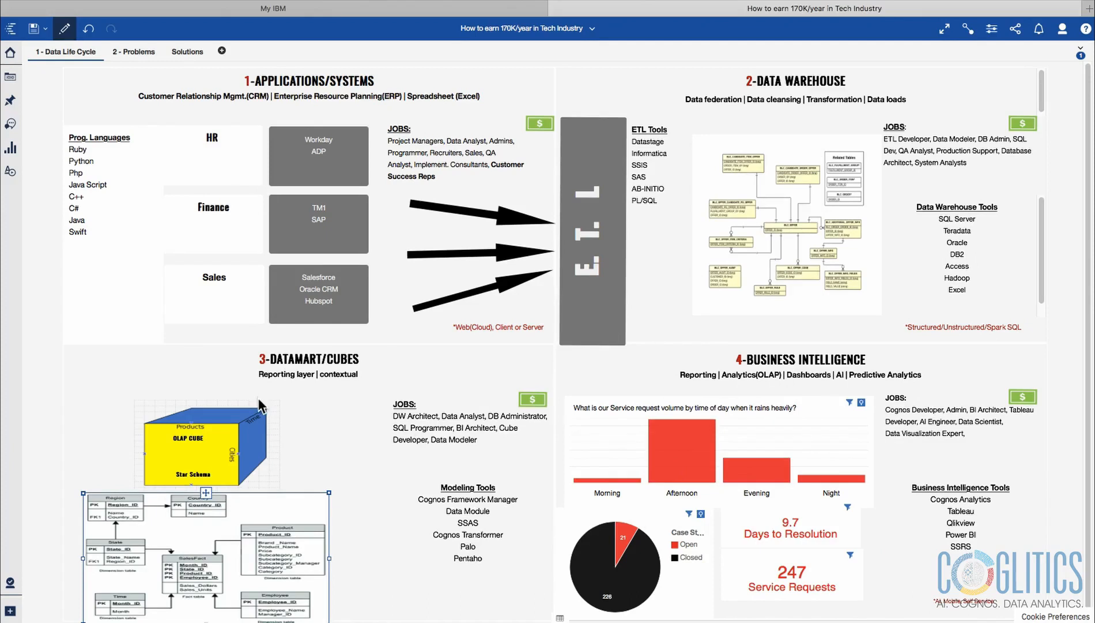
mouse_move(712, 494)
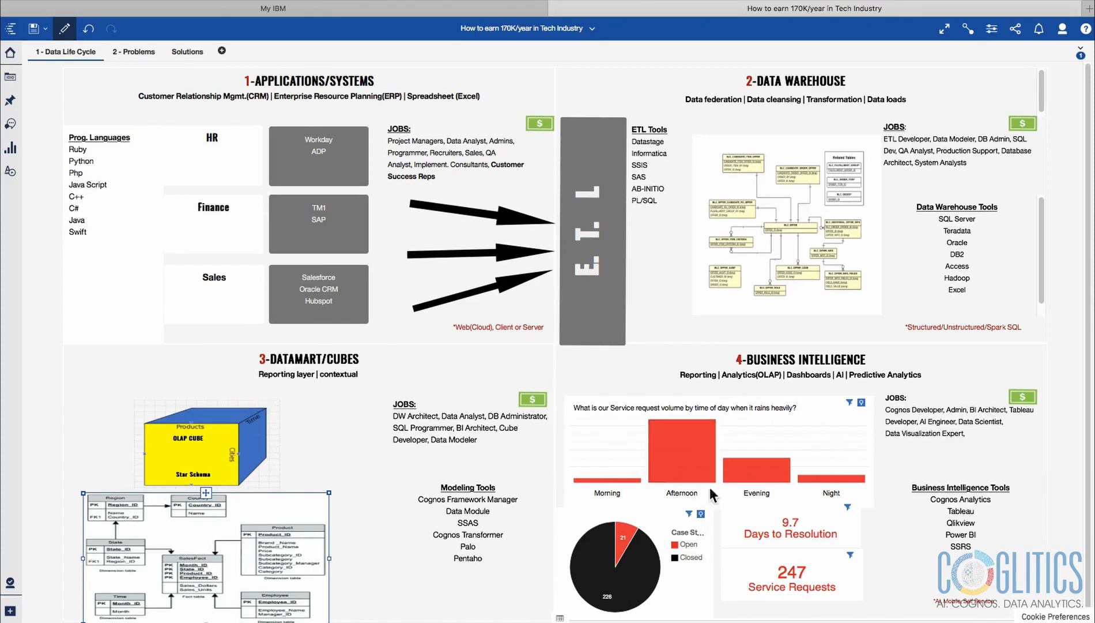
mouse_move(714, 438)
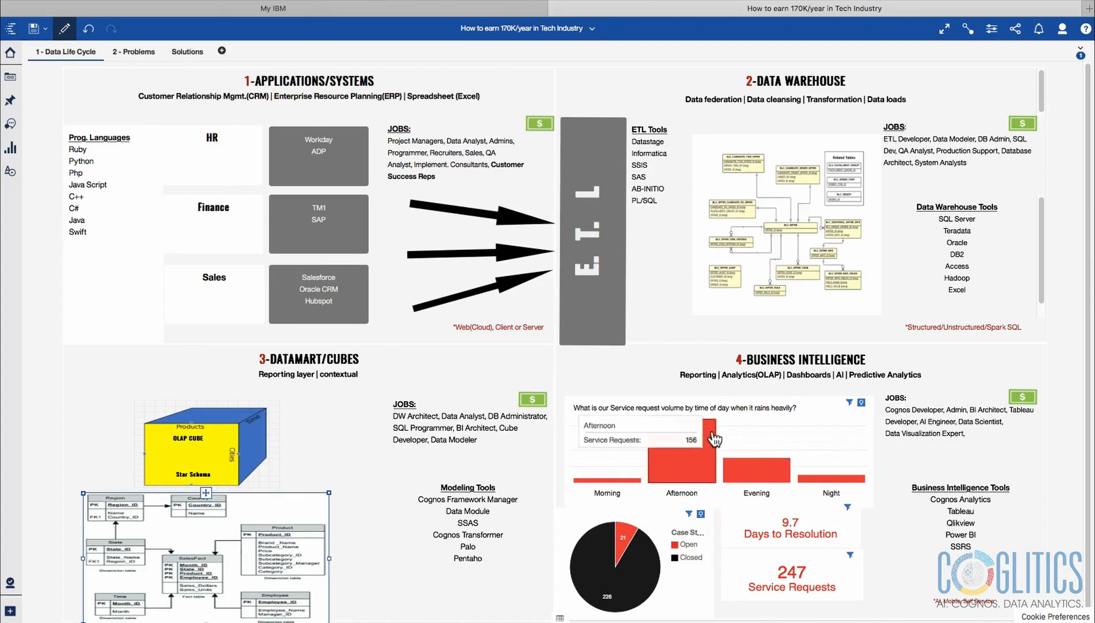
mouse_move(811, 240)
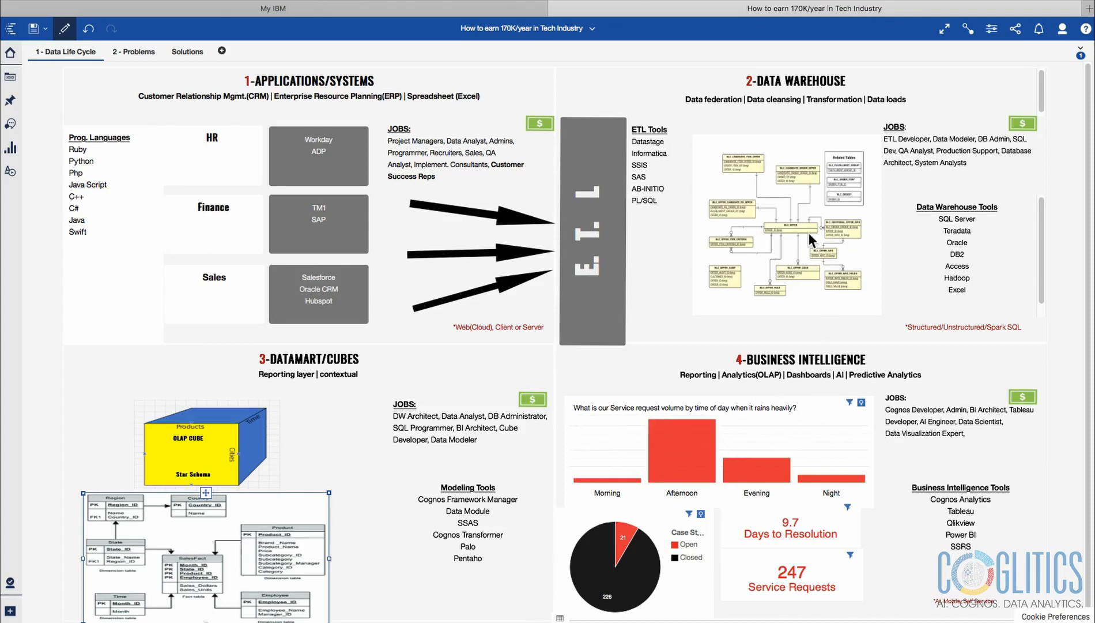
mouse_move(685, 168)
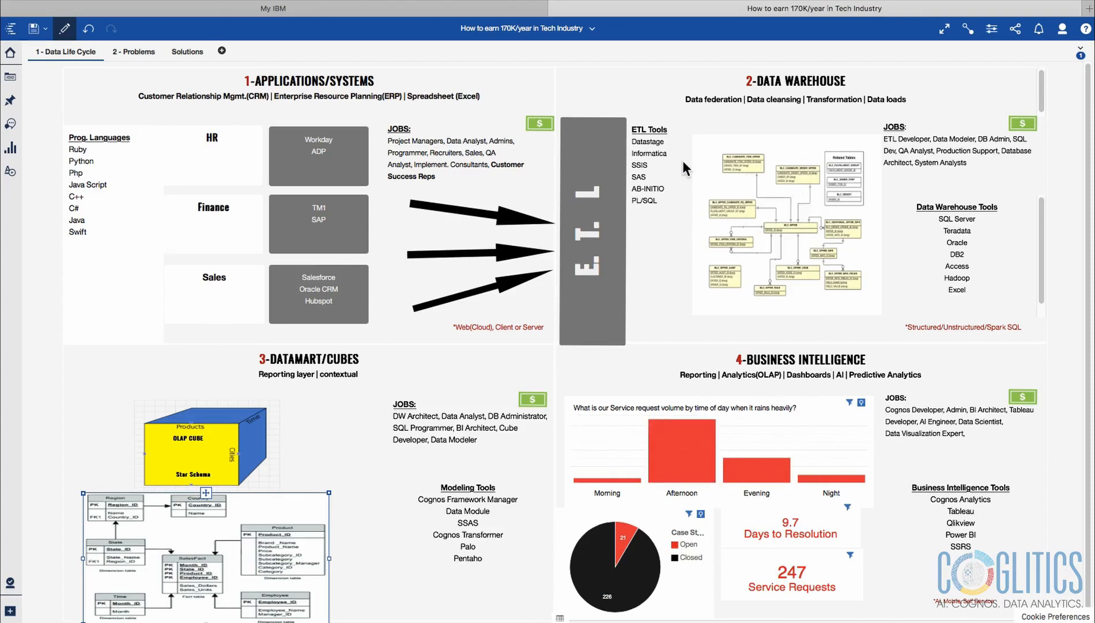
mouse_move(778, 155)
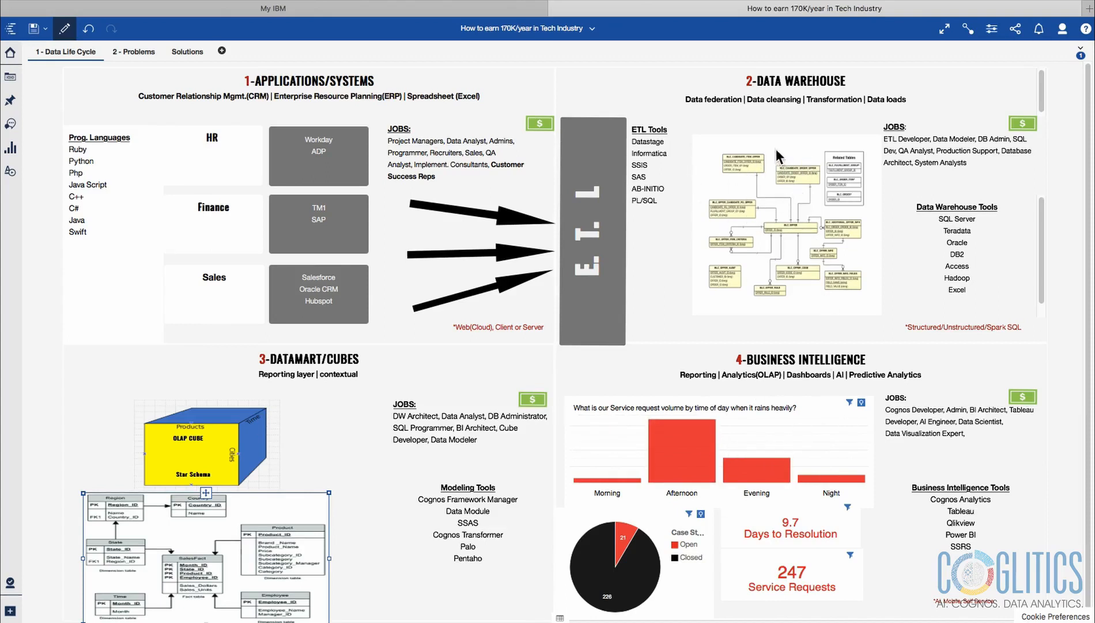
mouse_move(830, 149)
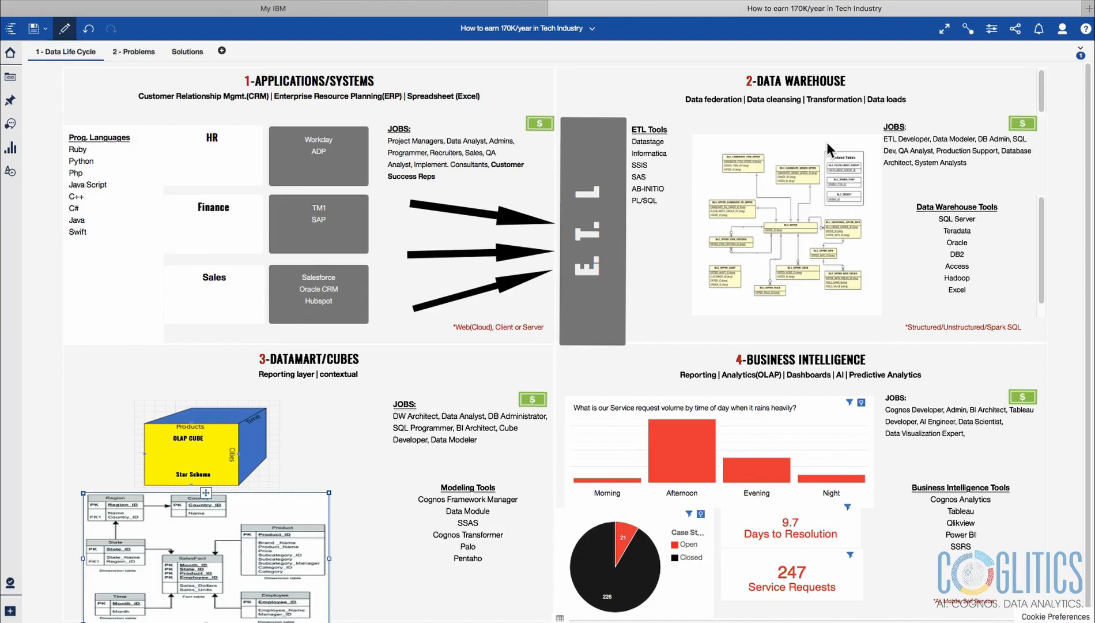
mouse_move(832, 148)
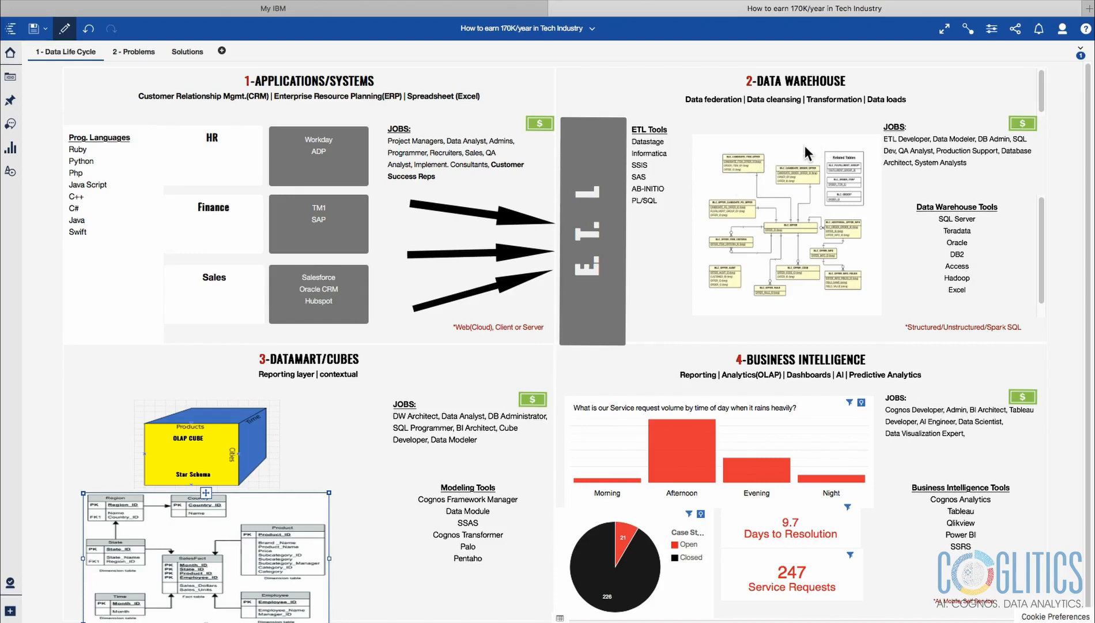
mouse_move(735, 408)
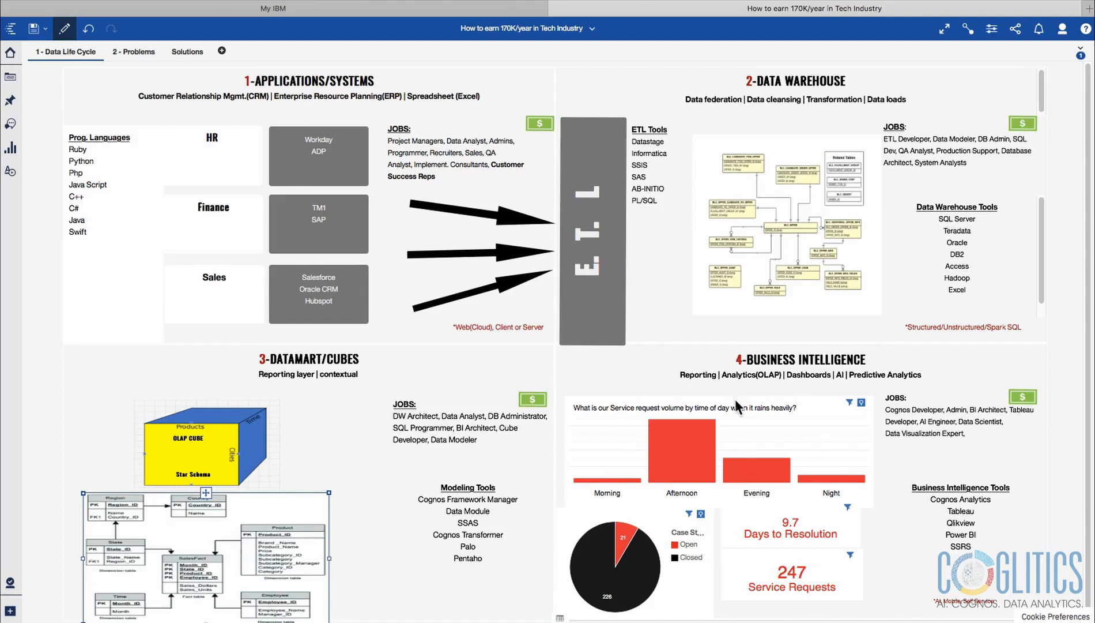
mouse_move(872, 319)
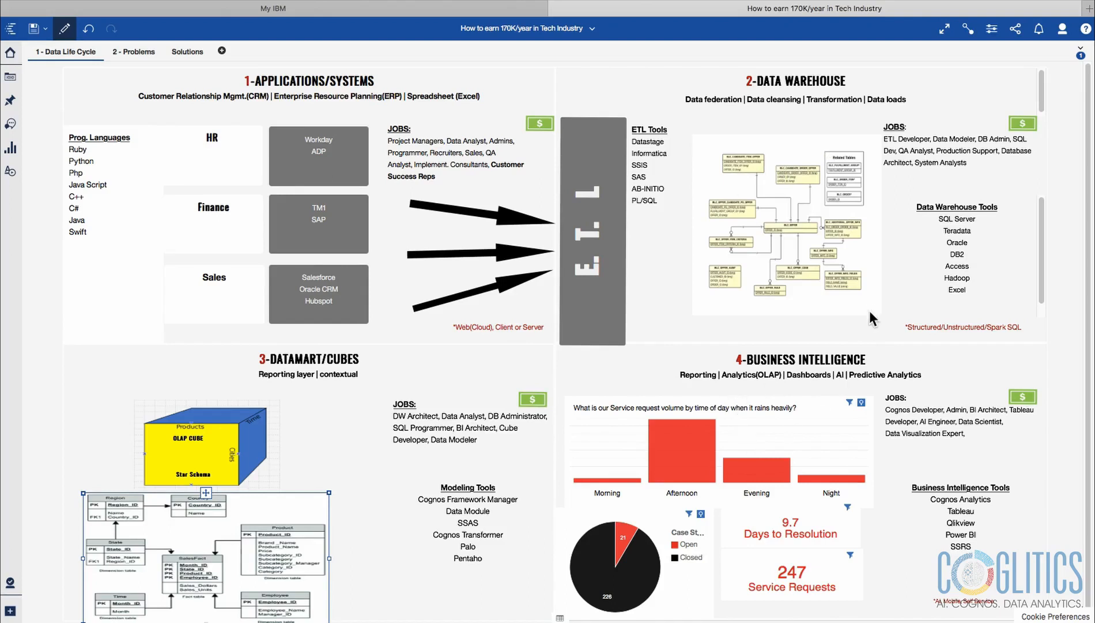
mouse_move(877, 316)
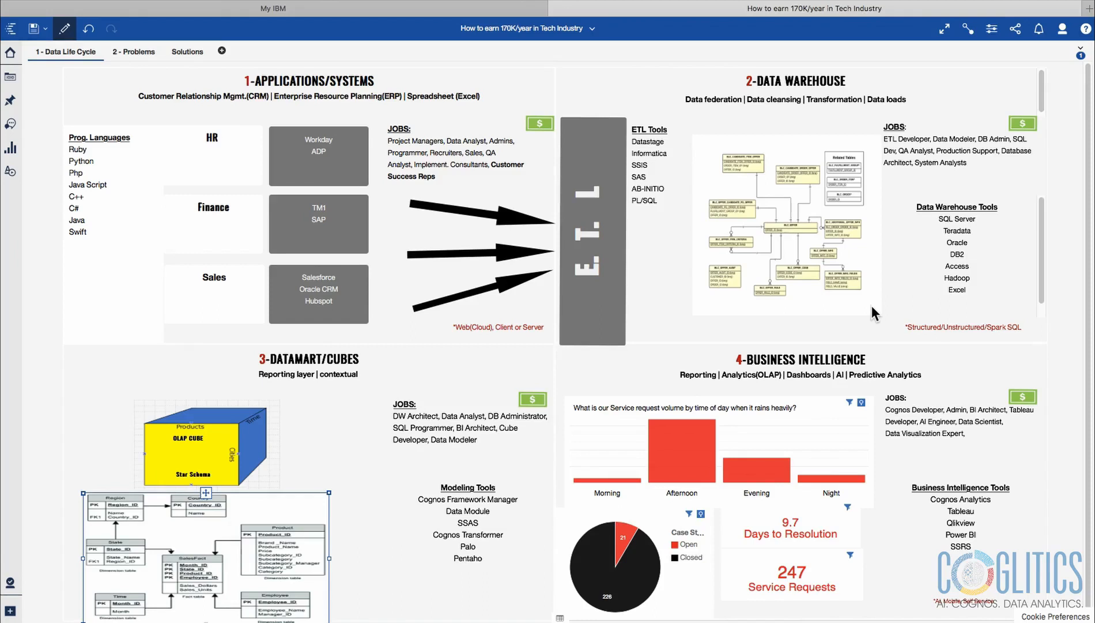
mouse_move(787, 432)
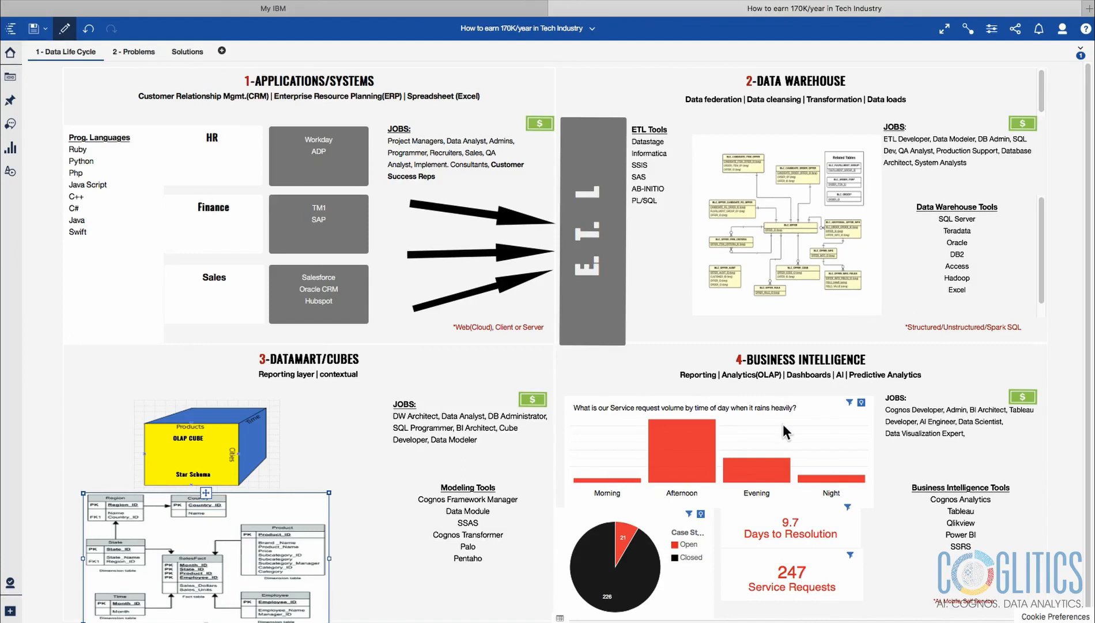
mouse_move(782, 431)
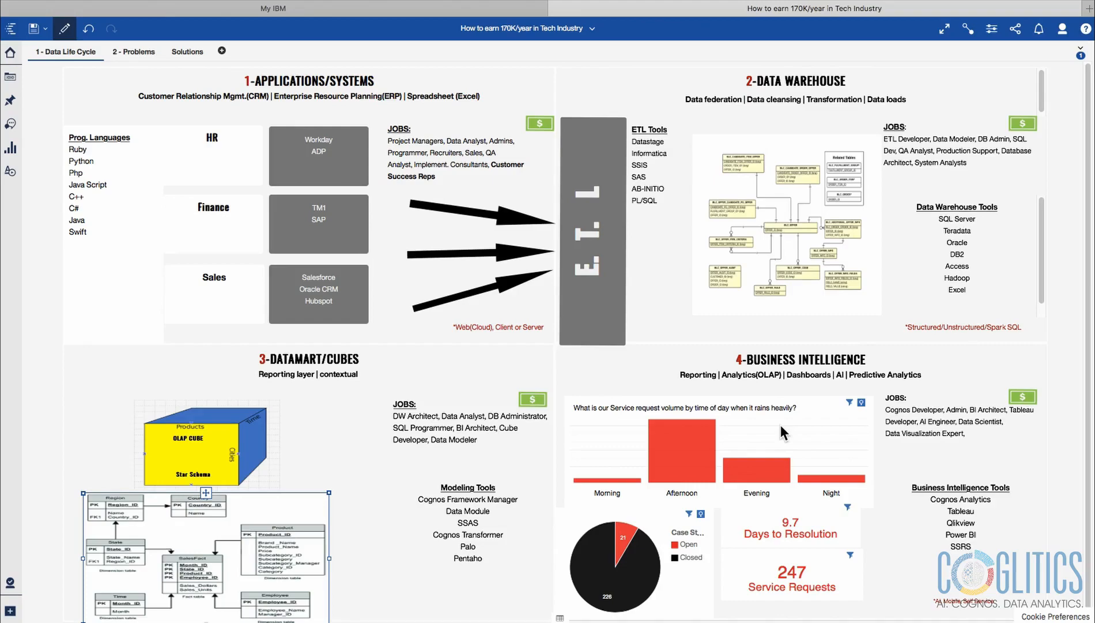
mouse_move(562, 171)
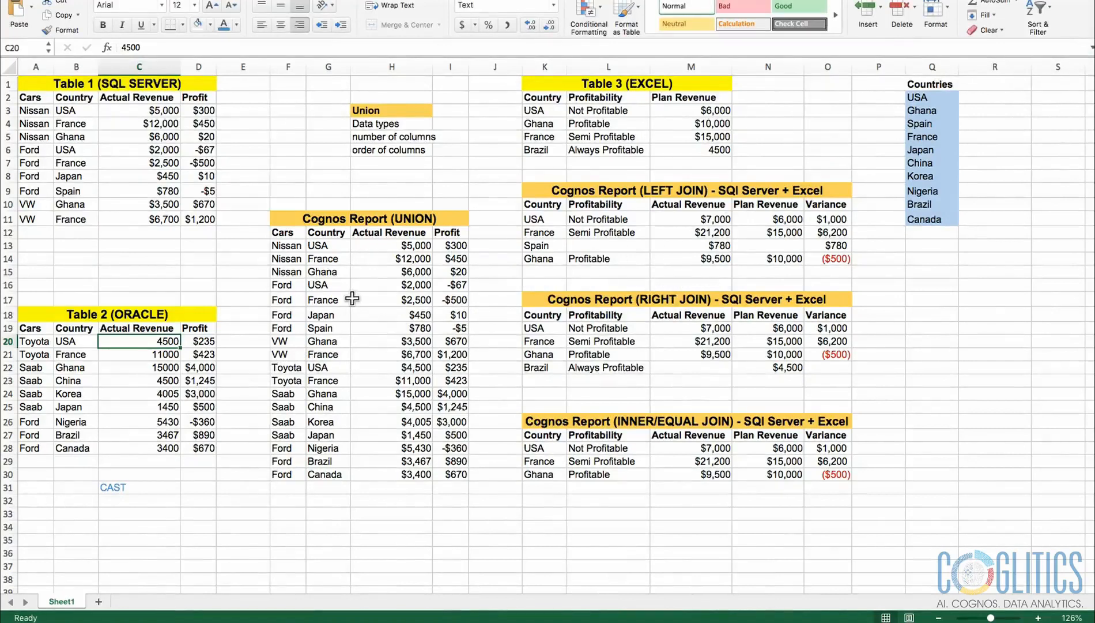
left_click(391, 271)
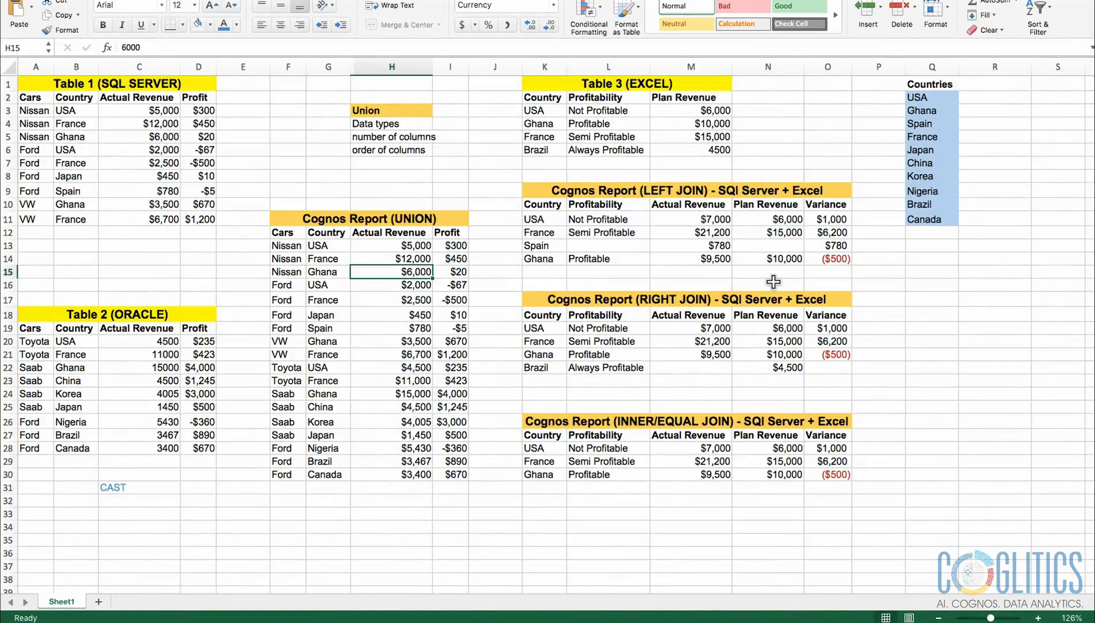
mouse_move(926, 254)
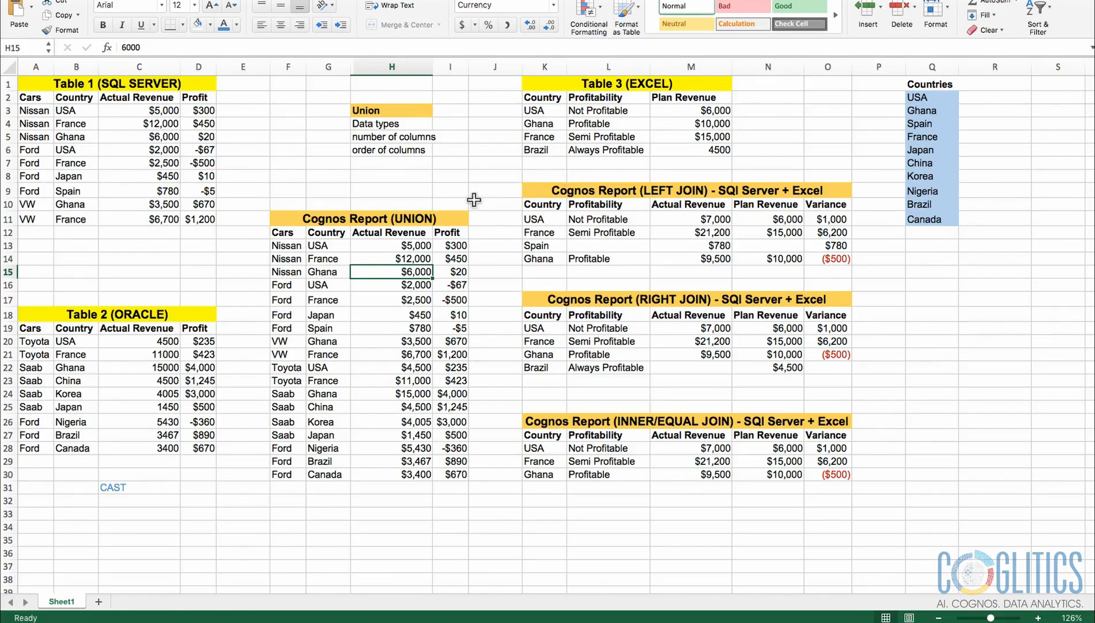
mouse_move(566, 196)
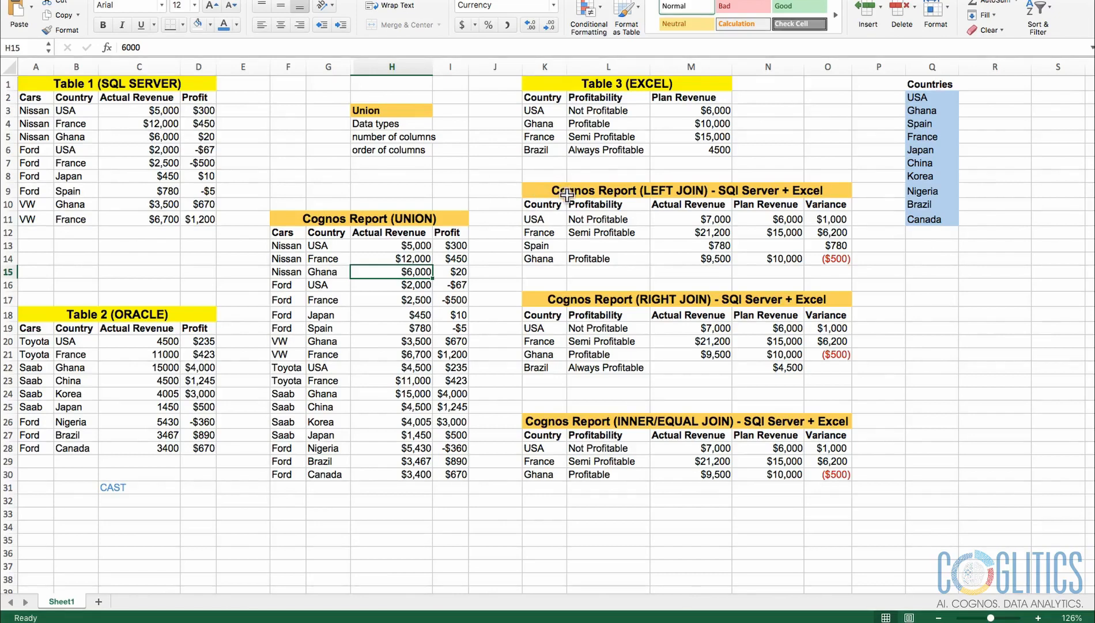
mouse_move(628, 215)
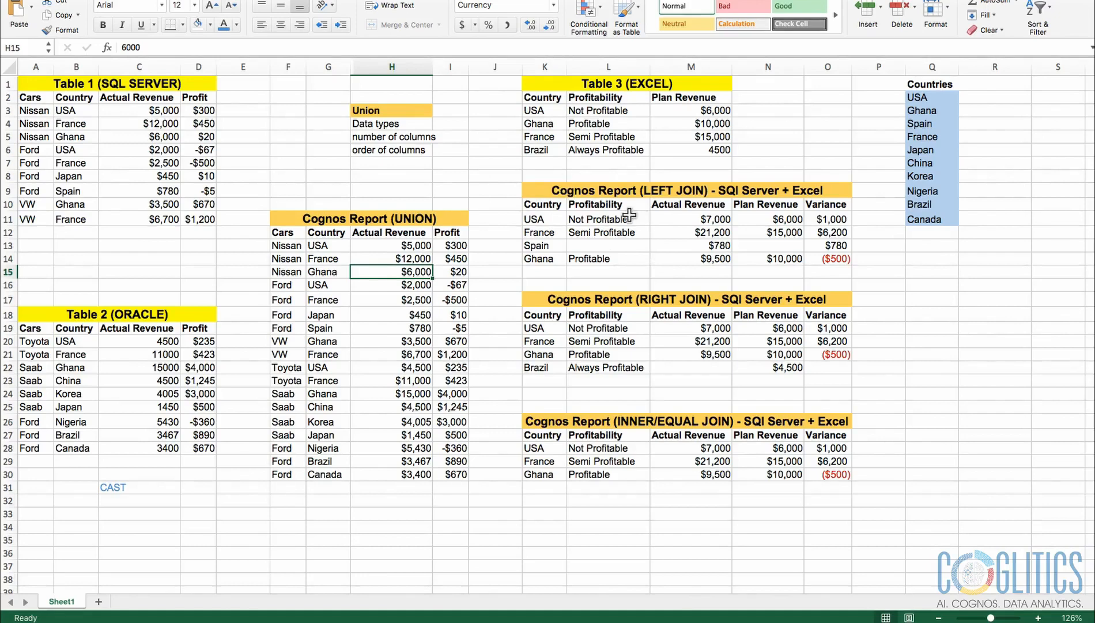
mouse_move(897, 225)
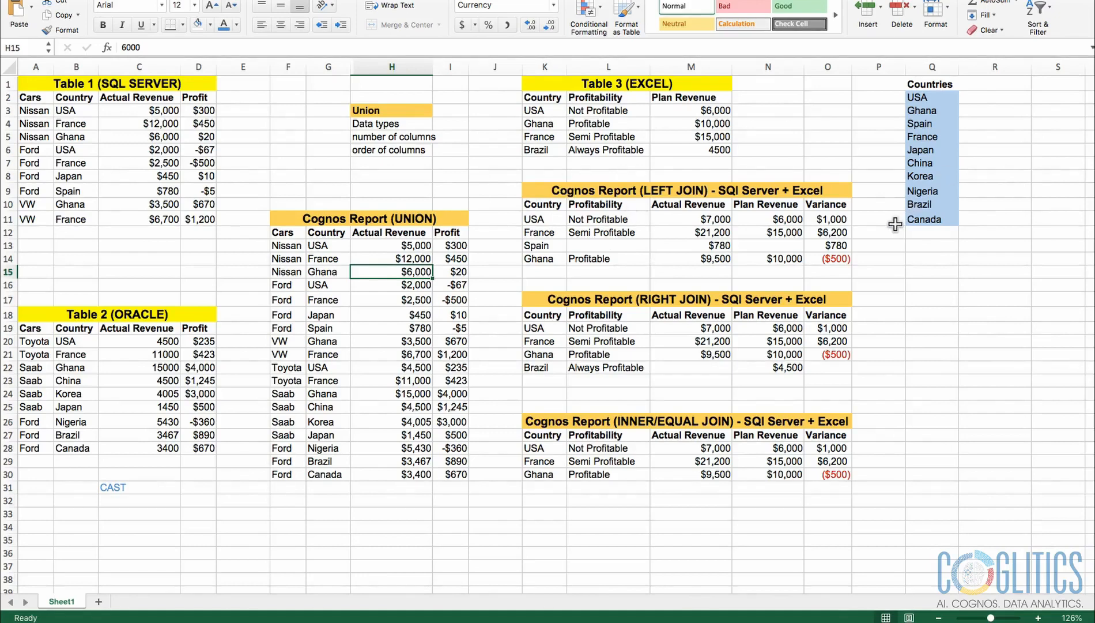
mouse_move(949, 226)
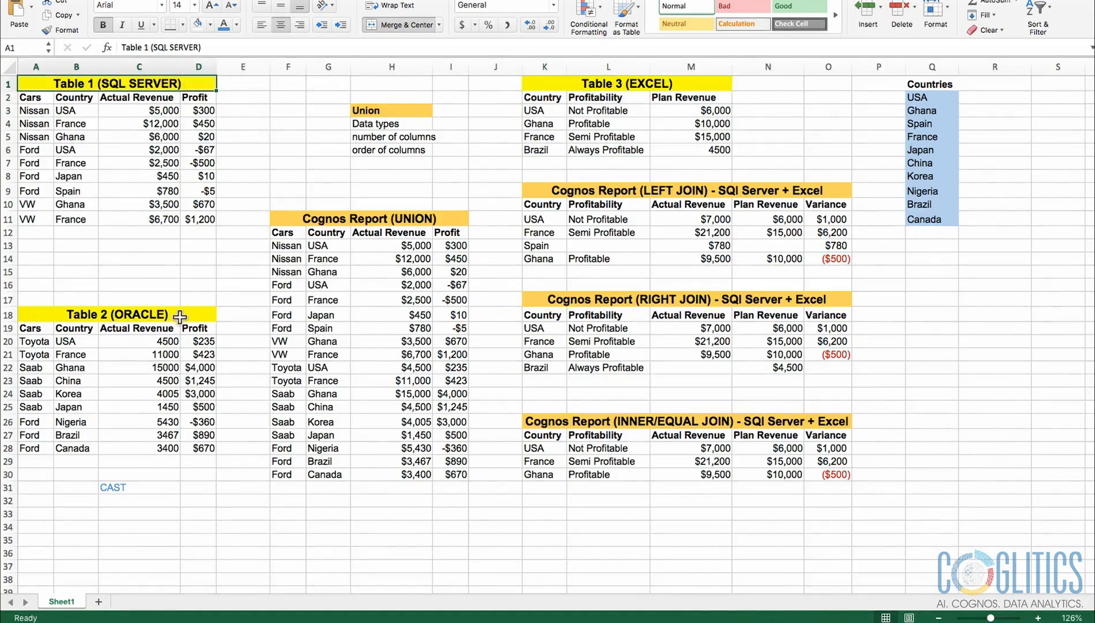
mouse_move(178, 314)
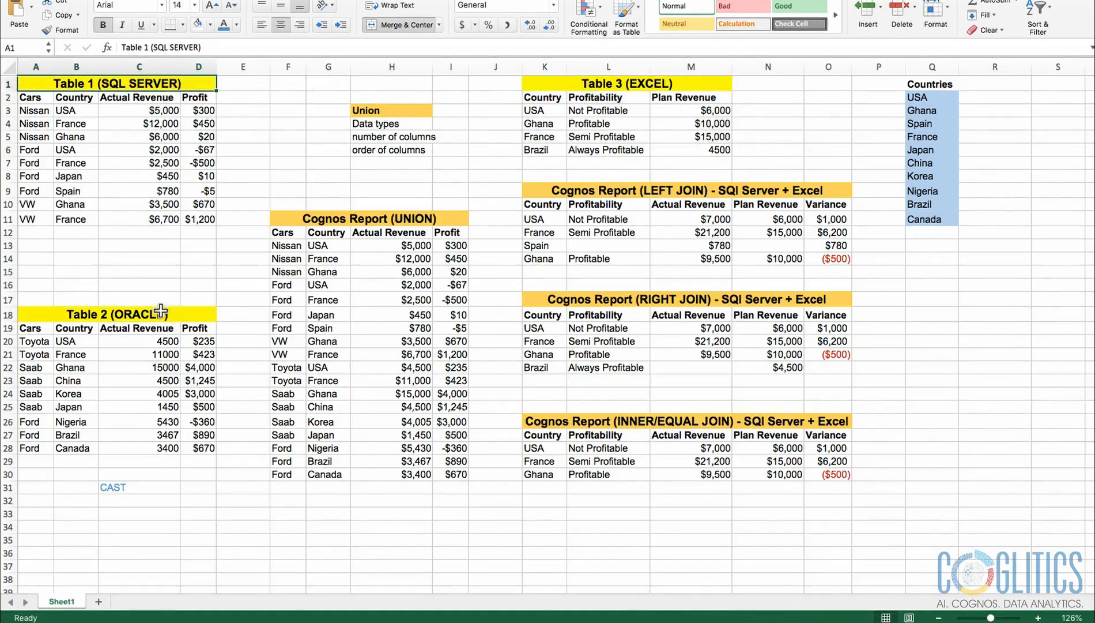
left_click(119, 314)
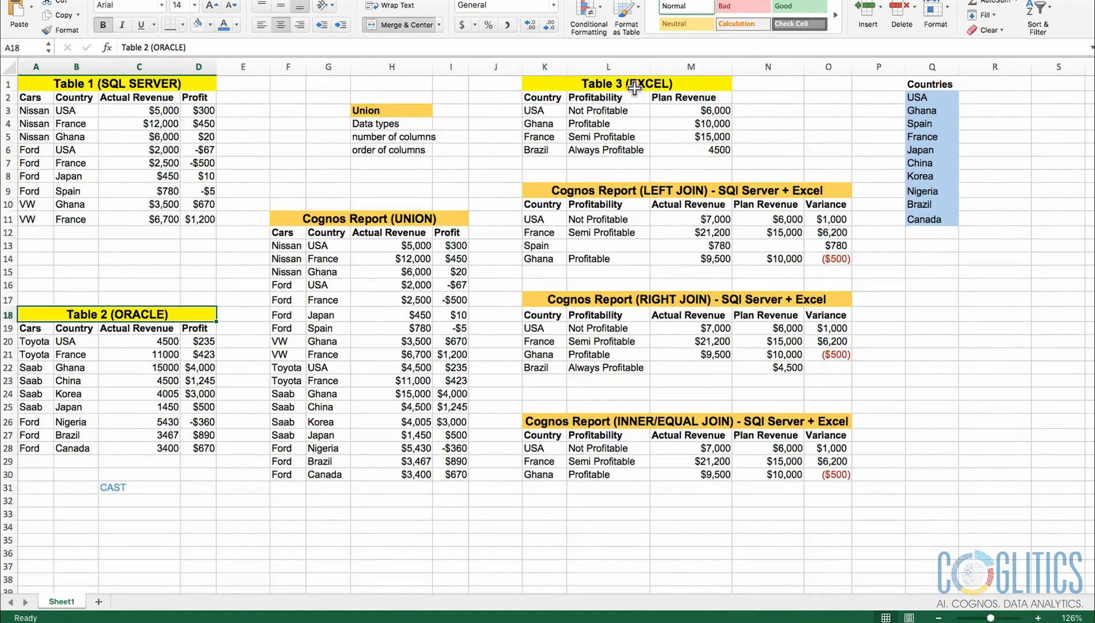
mouse_move(639, 123)
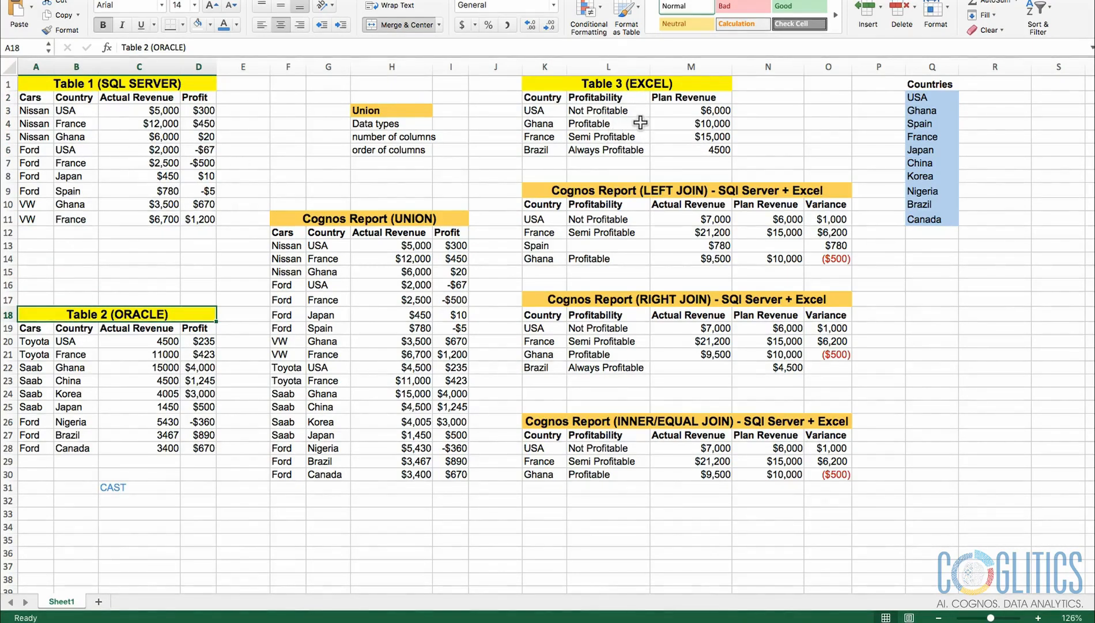
mouse_move(607, 110)
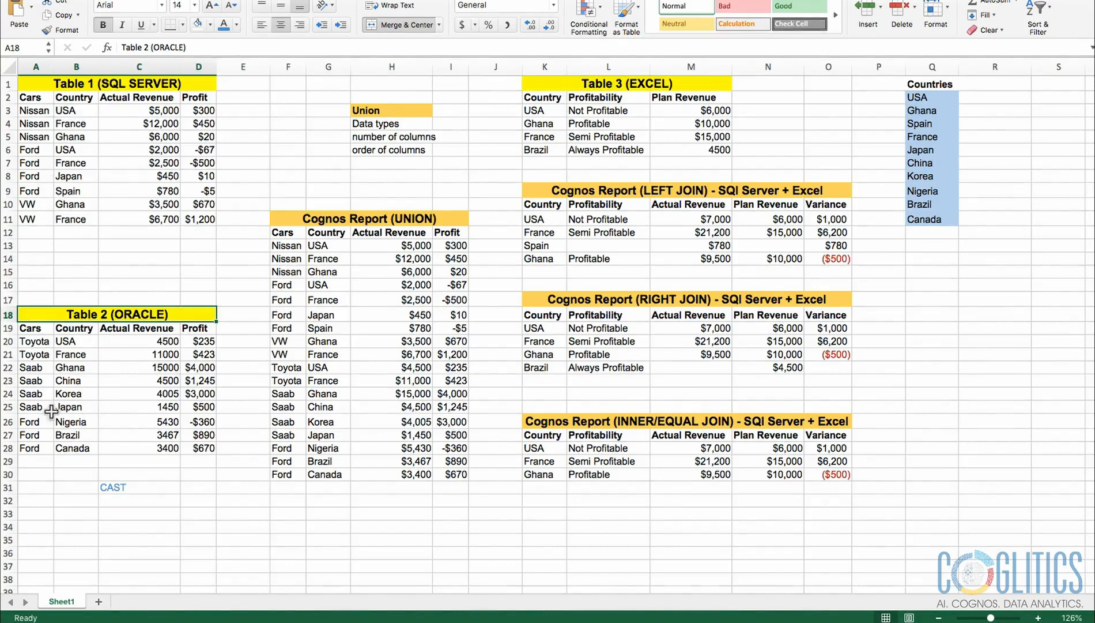
mouse_move(96, 280)
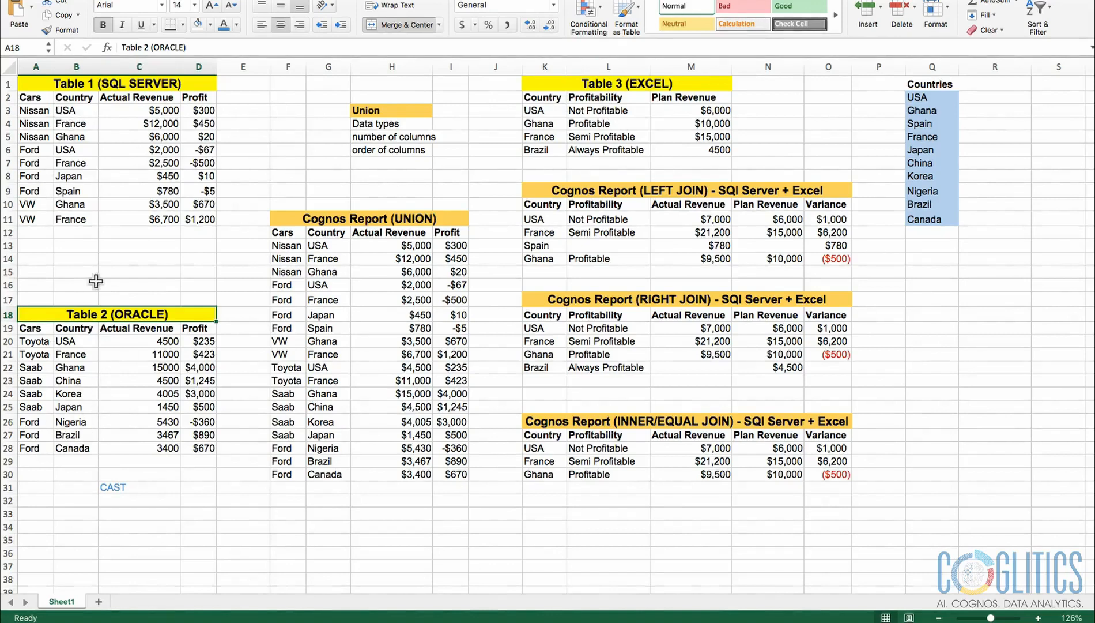
mouse_move(105, 270)
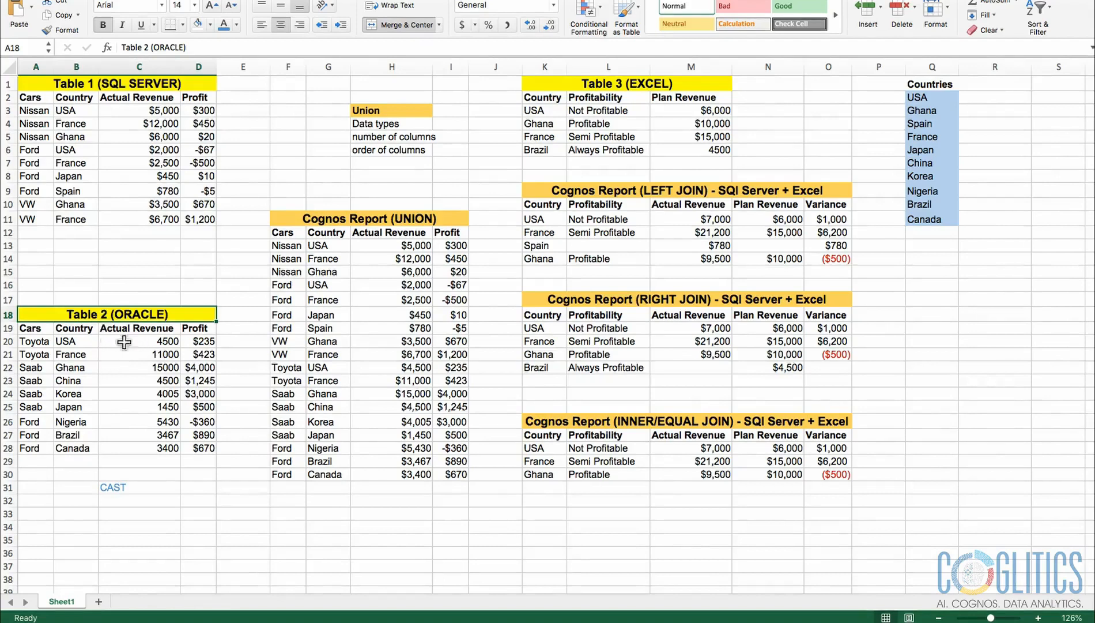
mouse_move(453, 172)
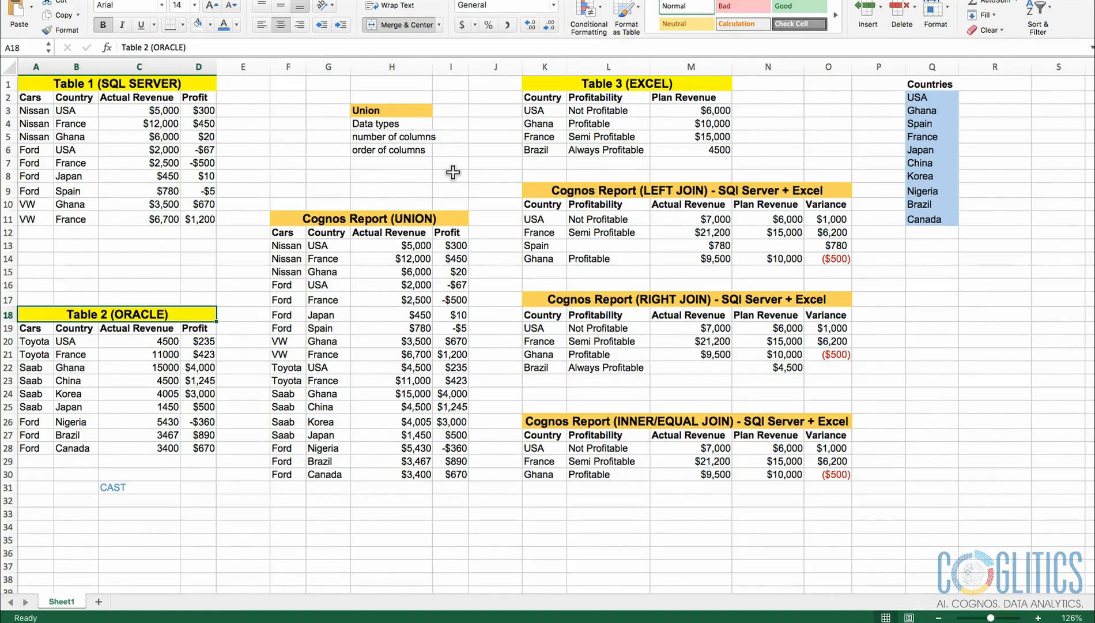
mouse_move(406, 106)
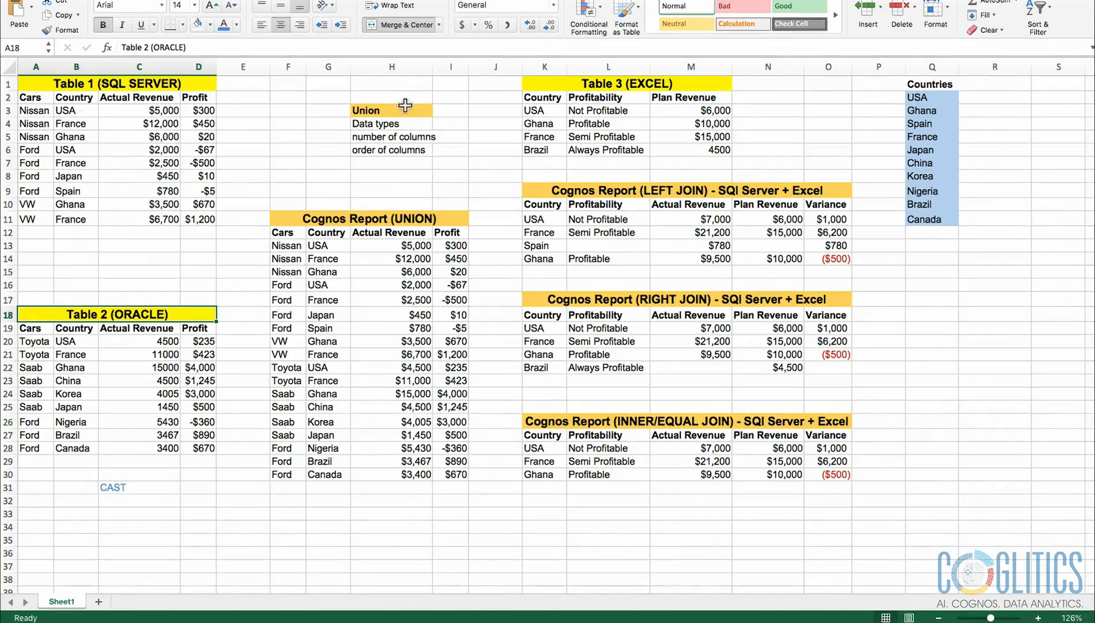
left_click(139, 150)
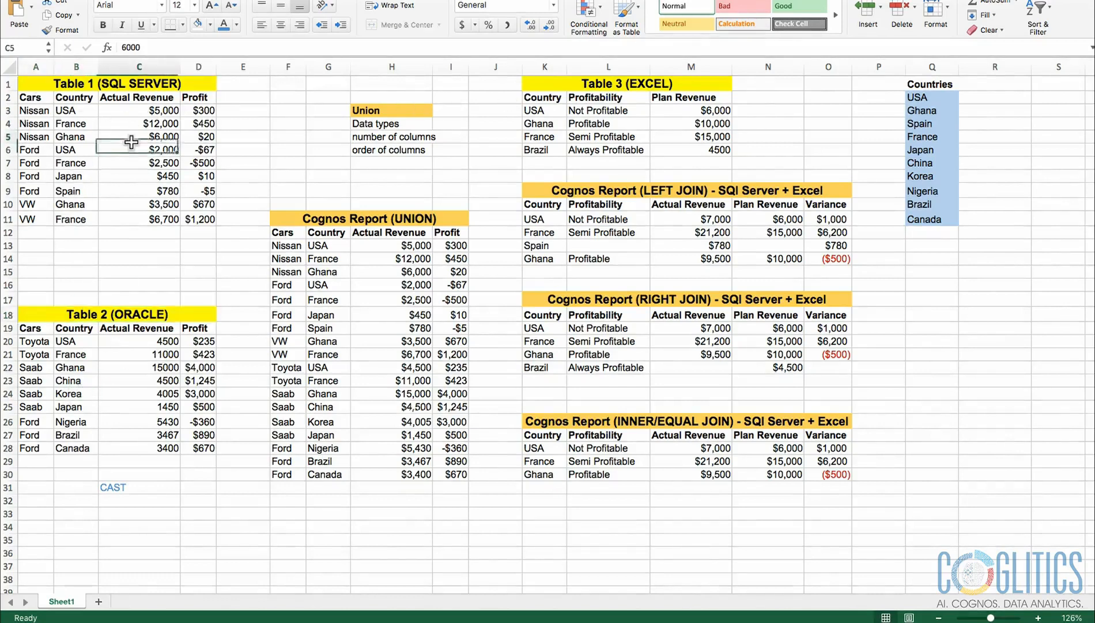
left_click(595, 96)
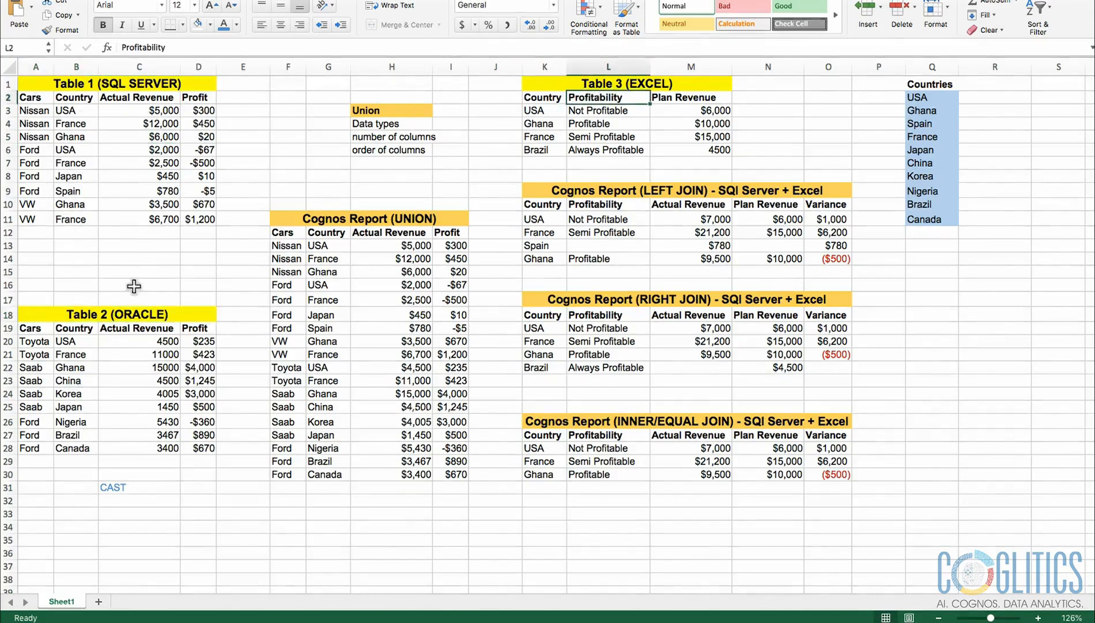
mouse_move(139, 181)
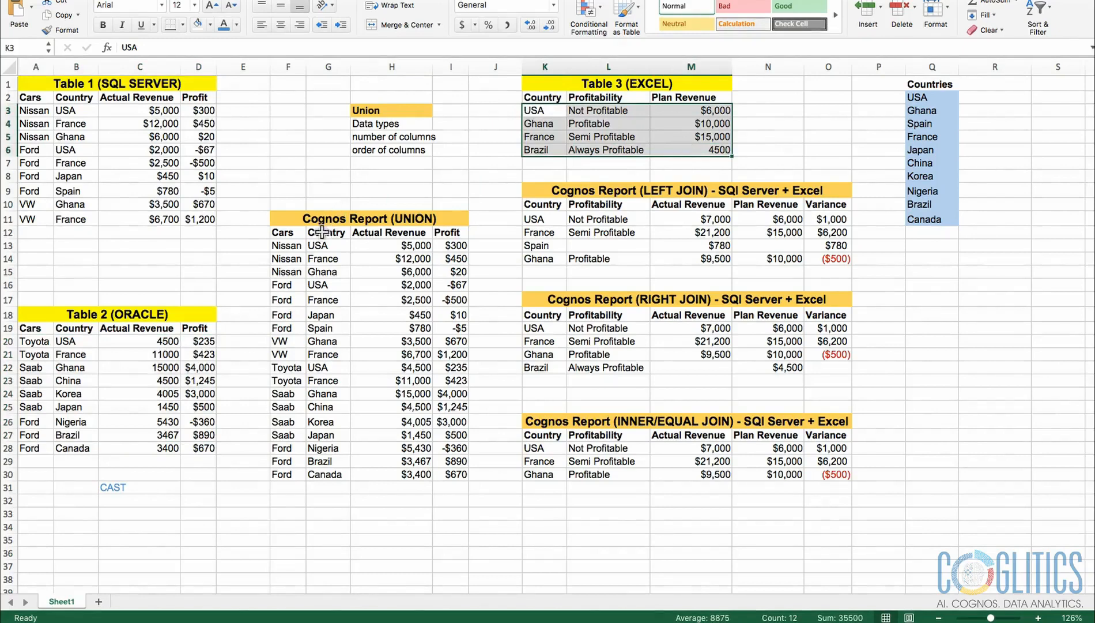
mouse_move(277, 245)
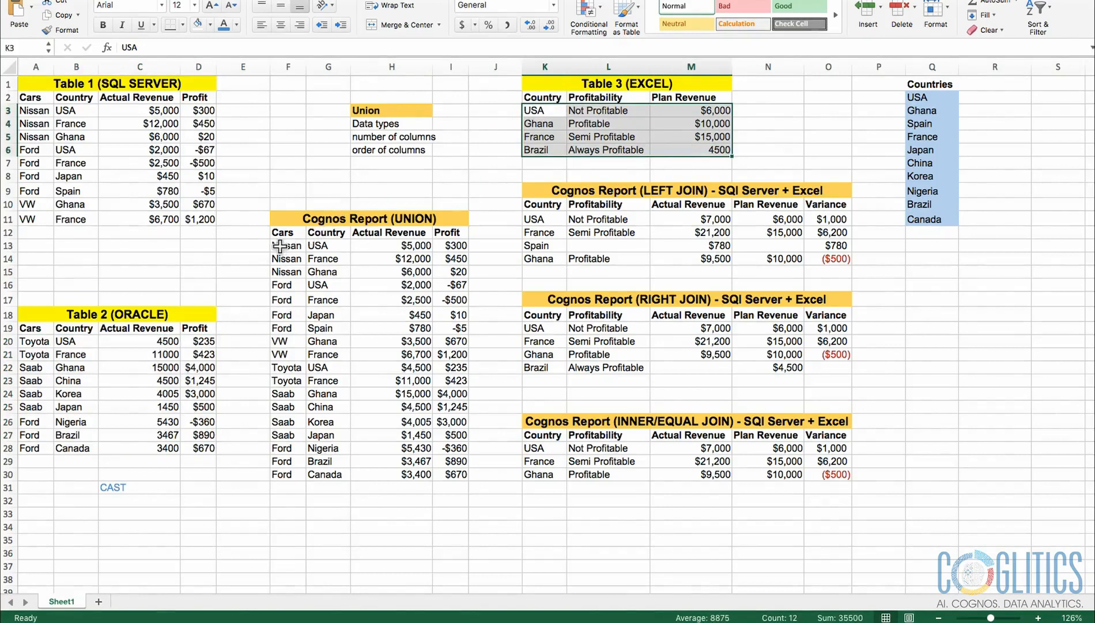
left_click_drag(35, 110, 167, 219)
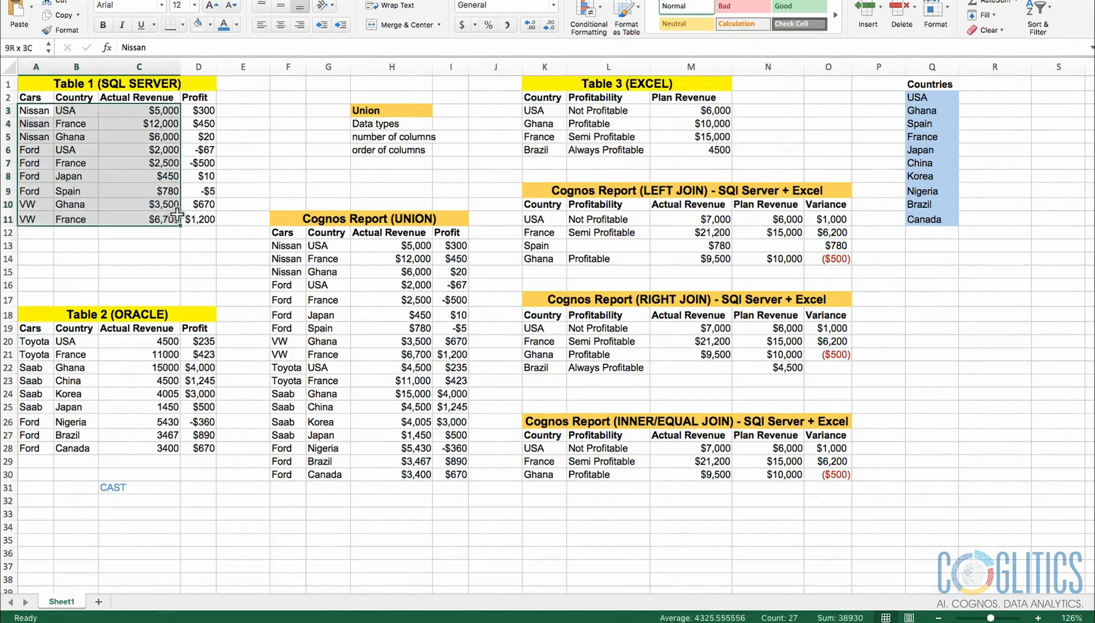
left_click(392, 245)
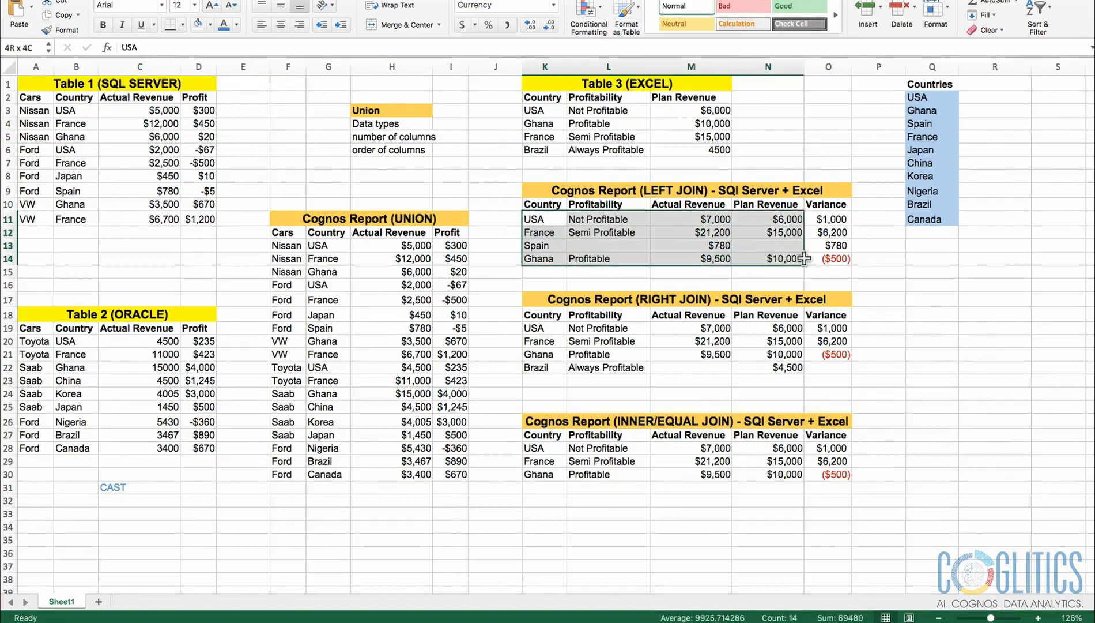
left_click(538, 218)
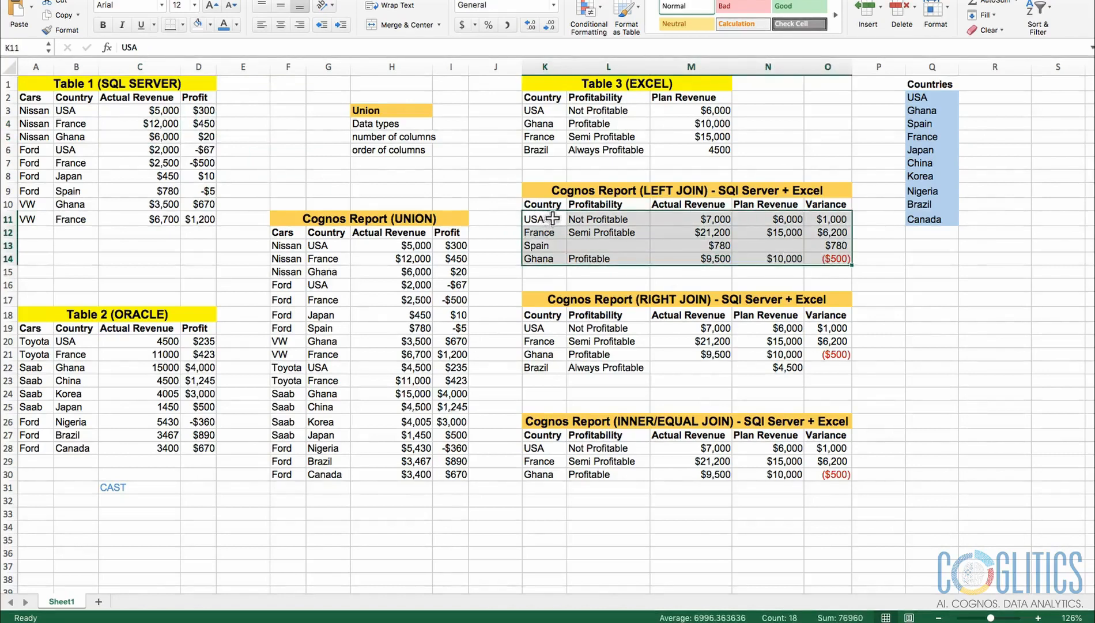
mouse_move(761, 222)
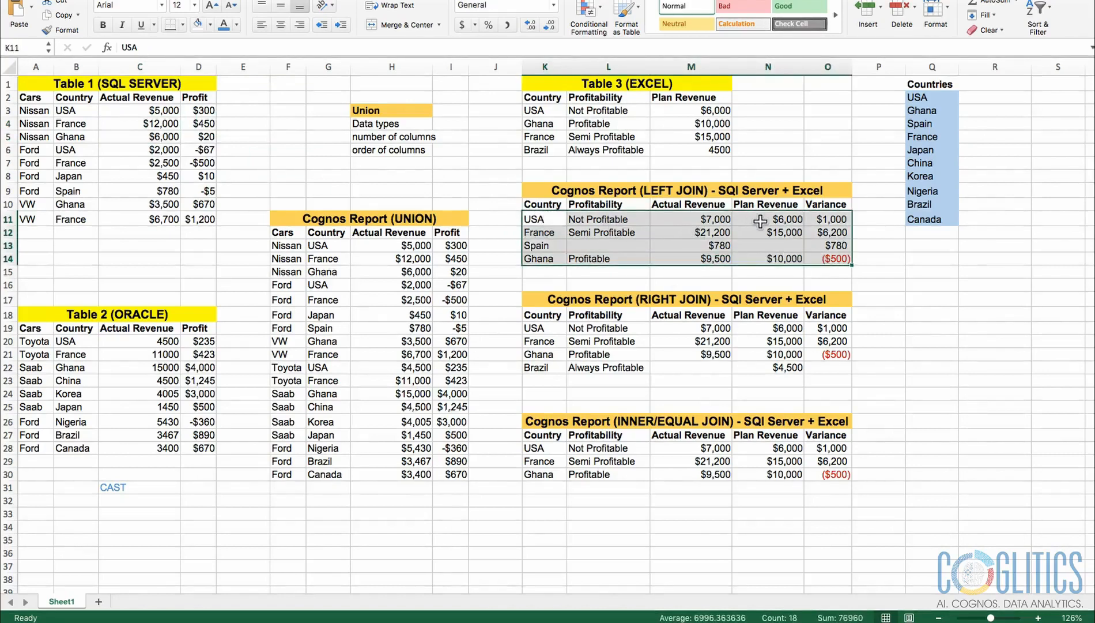
left_click(828, 218)
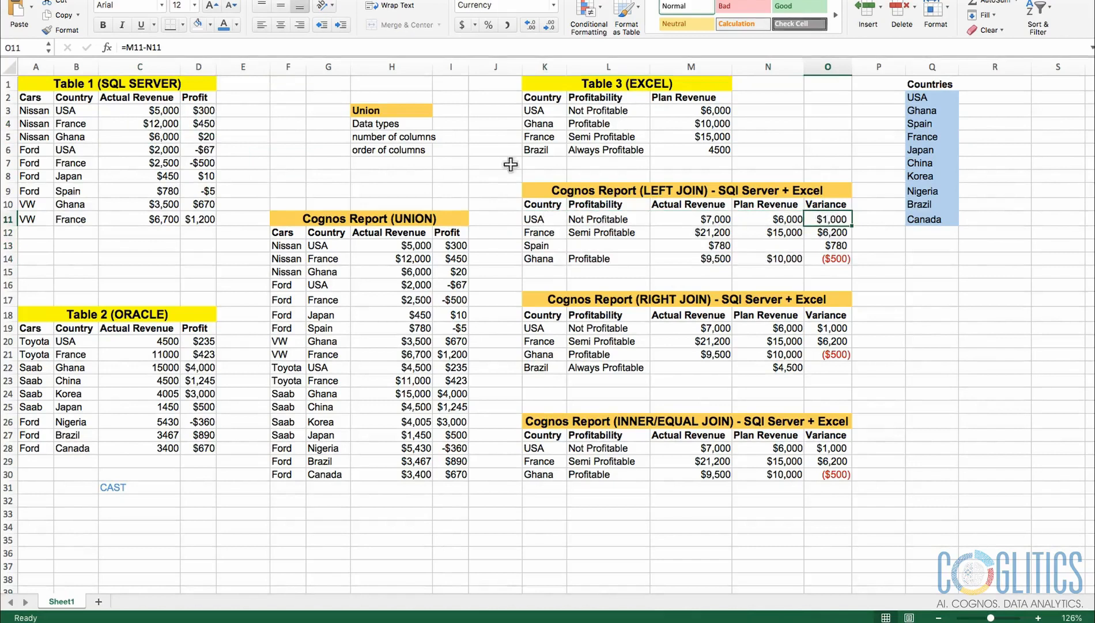
mouse_move(63, 137)
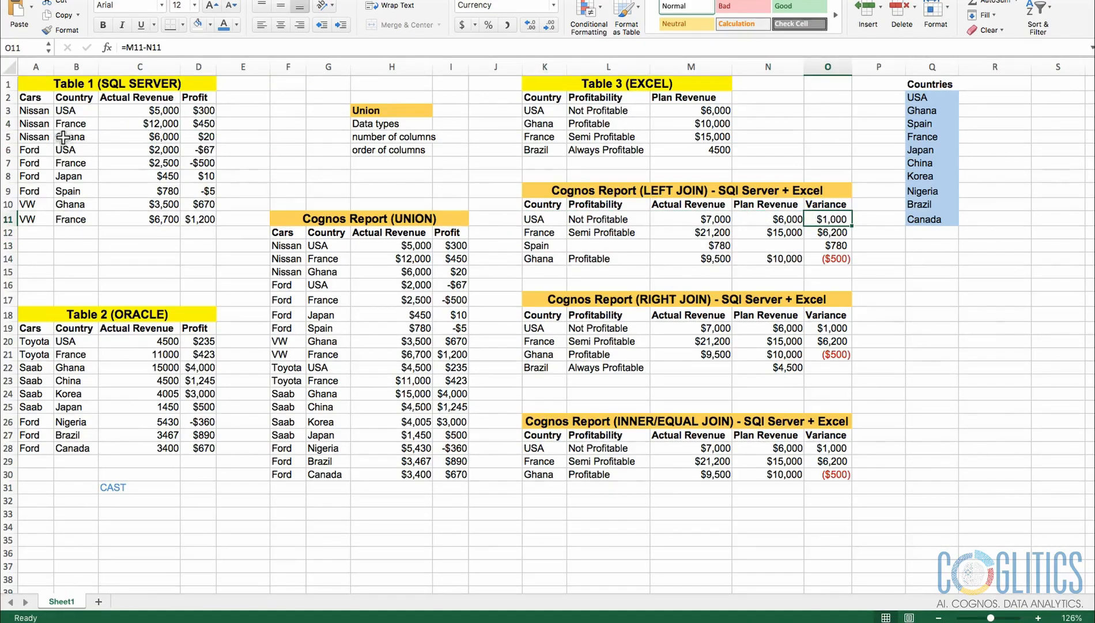
left_click_drag(35, 97, 35, 204)
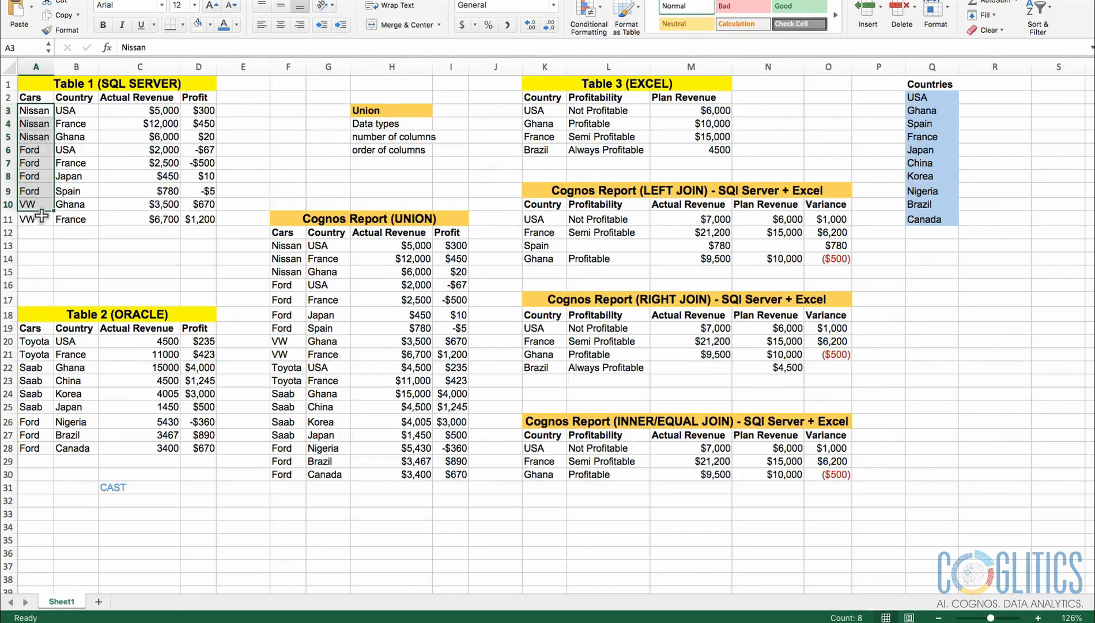
left_click_drag(76, 110, 76, 219)
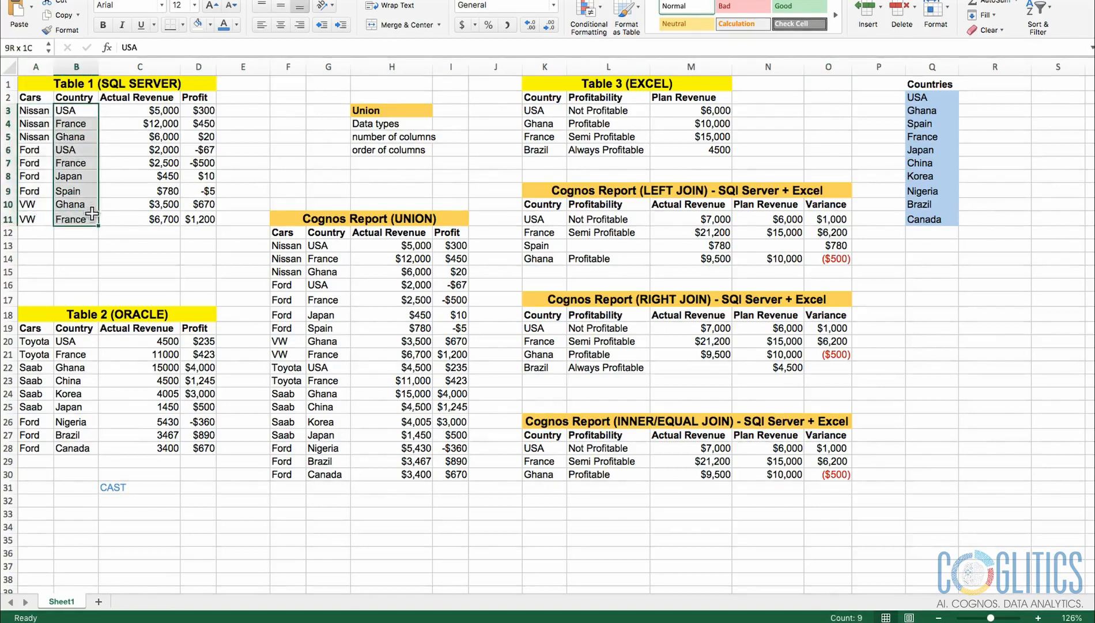
left_click(75, 150)
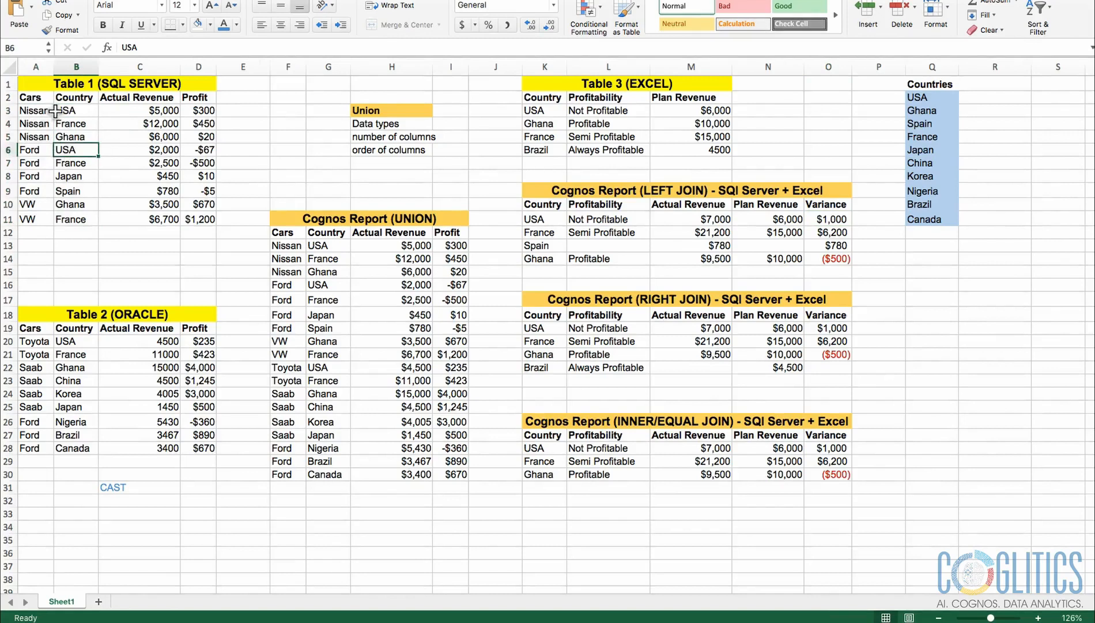
left_click(75, 111)
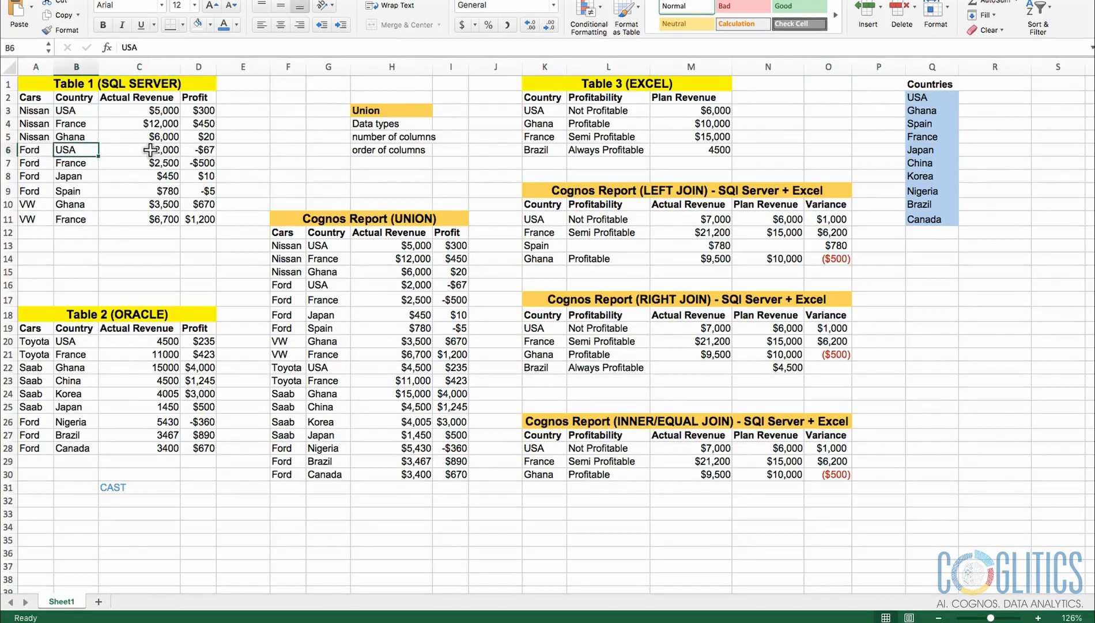
left_click(139, 149)
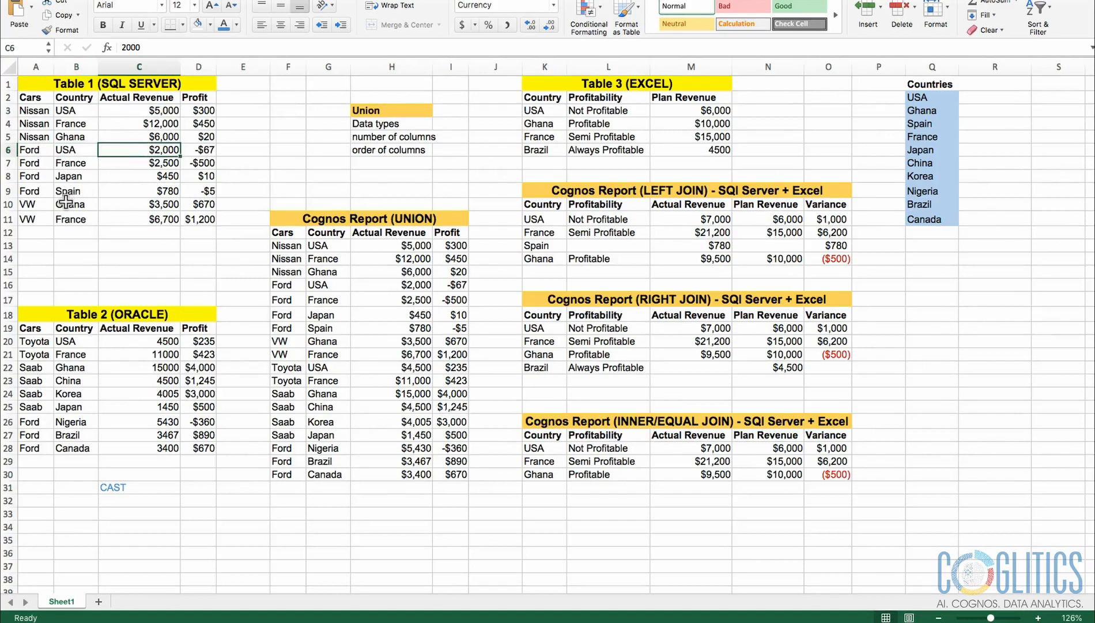
left_click_drag(35, 204, 35, 218)
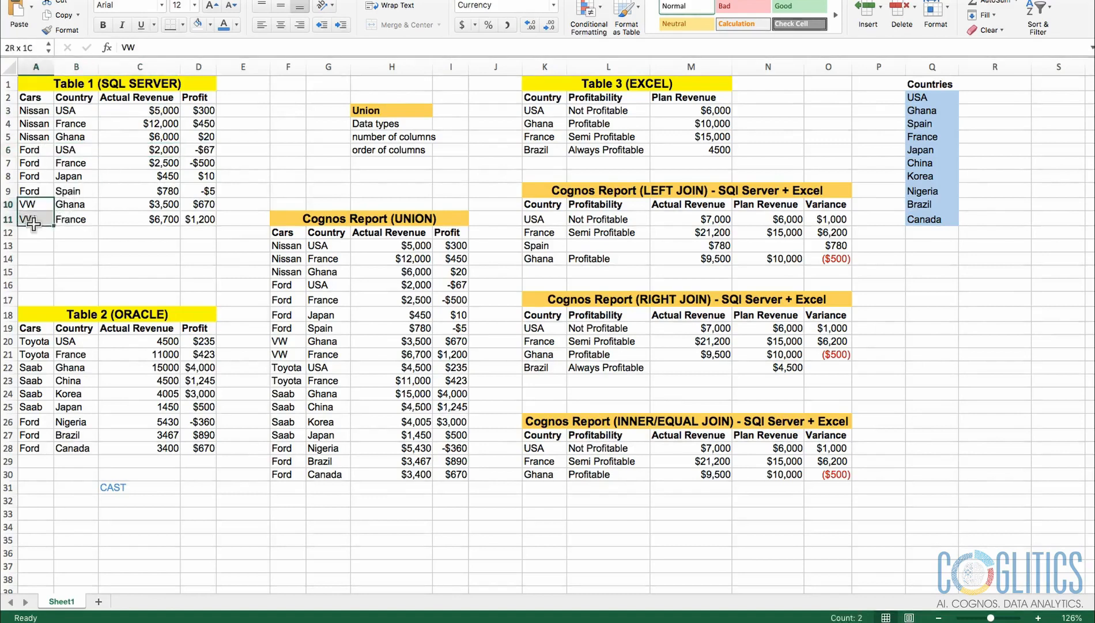
left_click(76, 204)
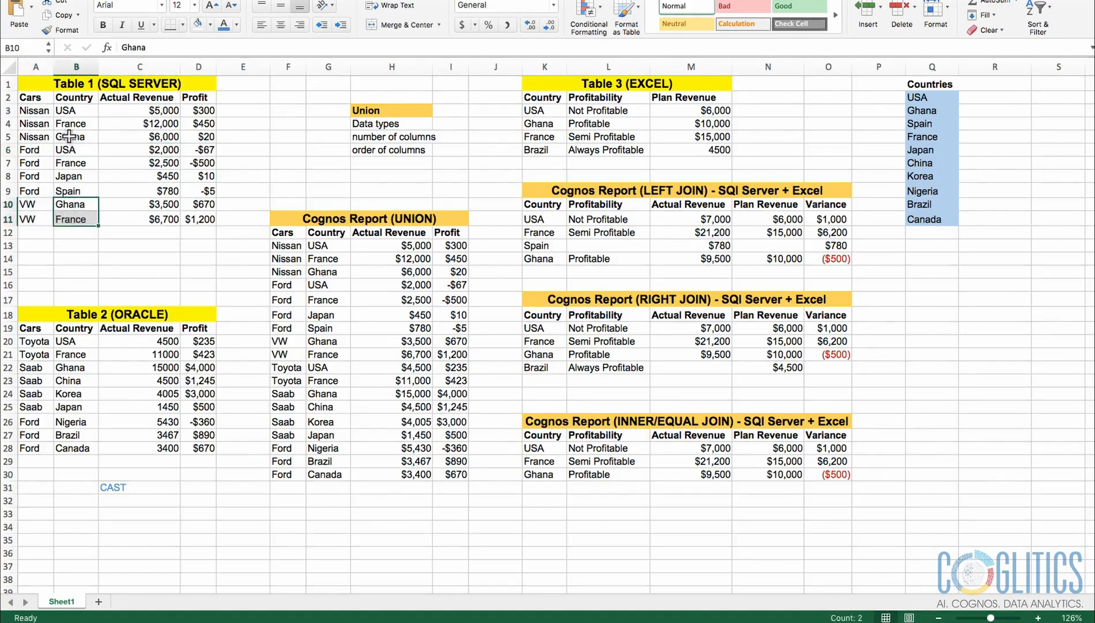
left_click(76, 124)
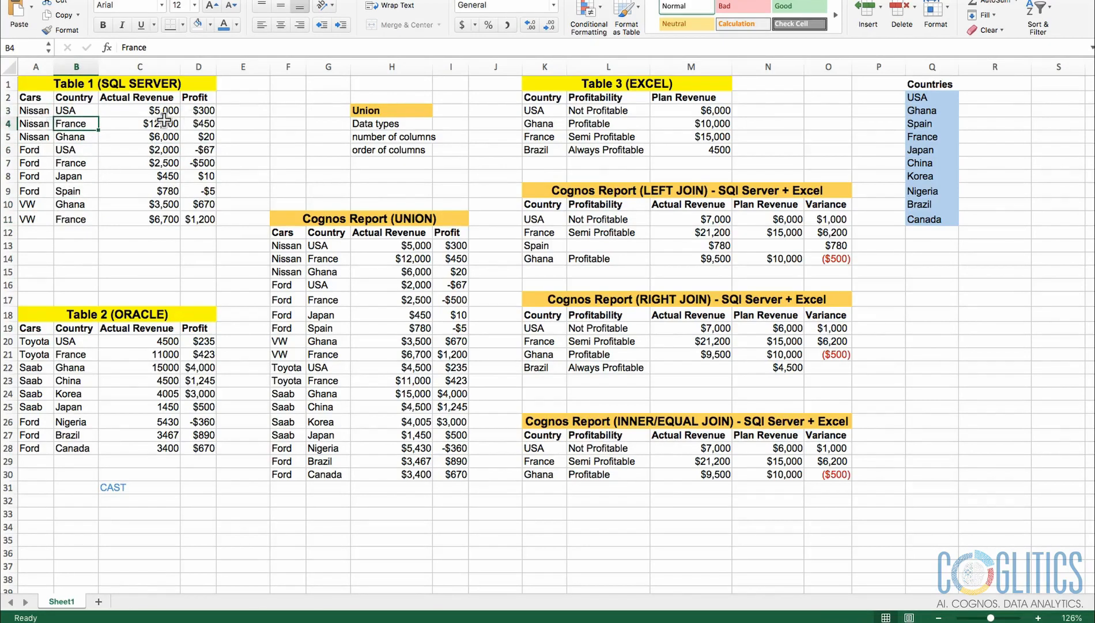
left_click(140, 122)
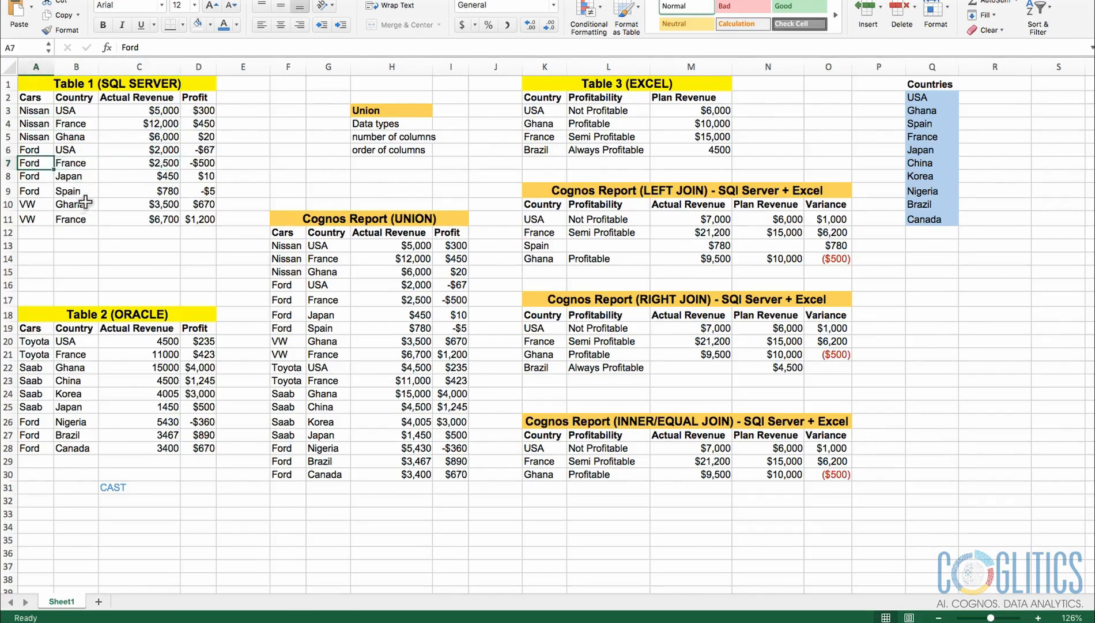
left_click(139, 219)
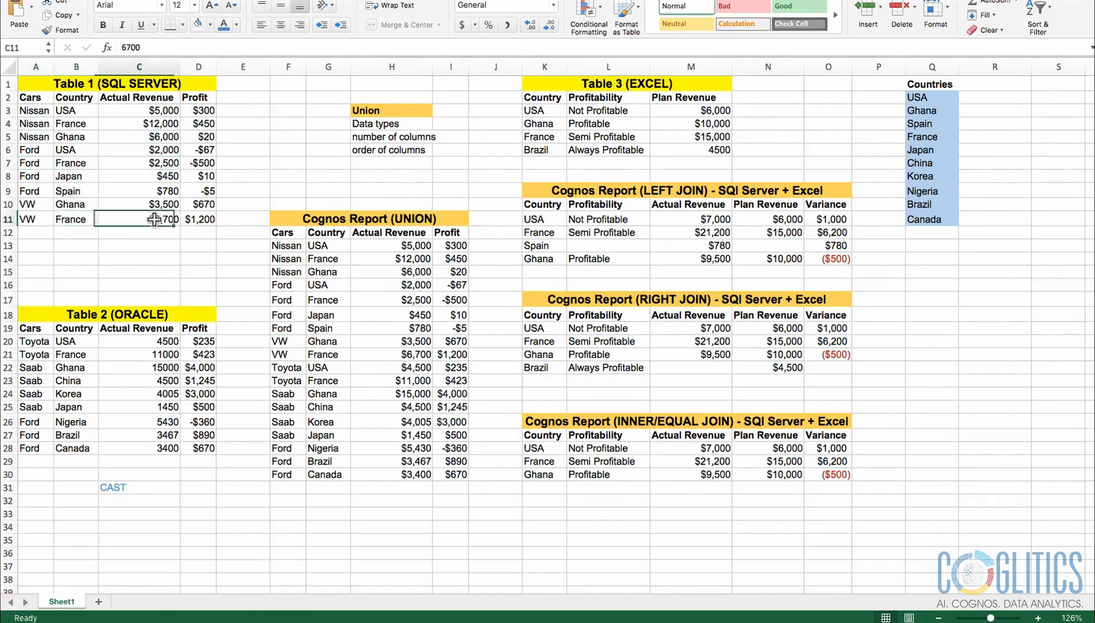
left_click(35, 219)
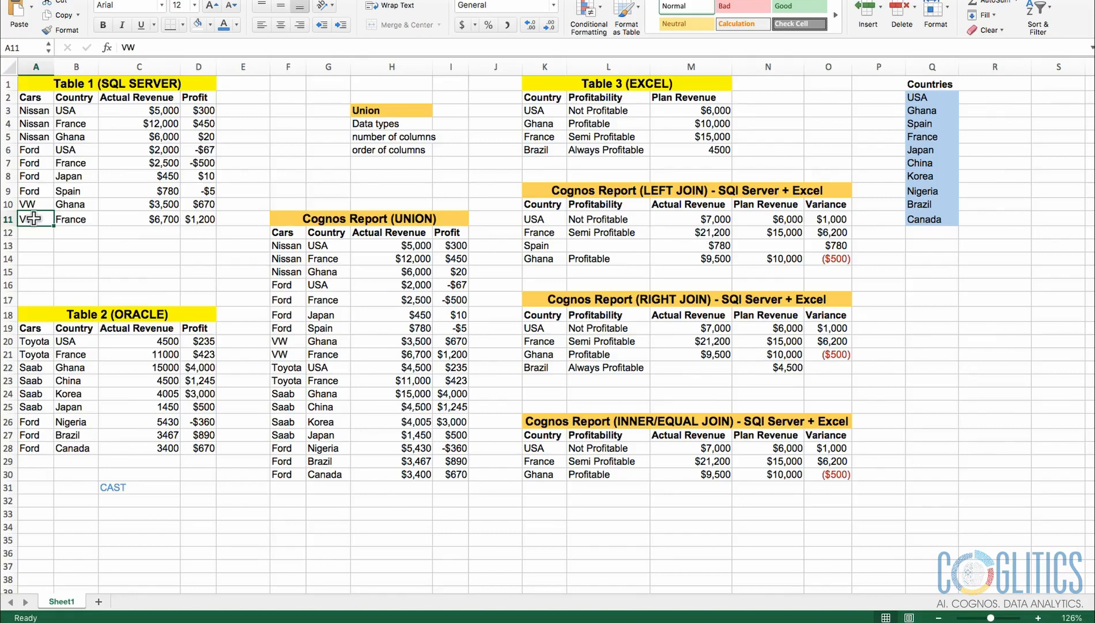
left_click(198, 109)
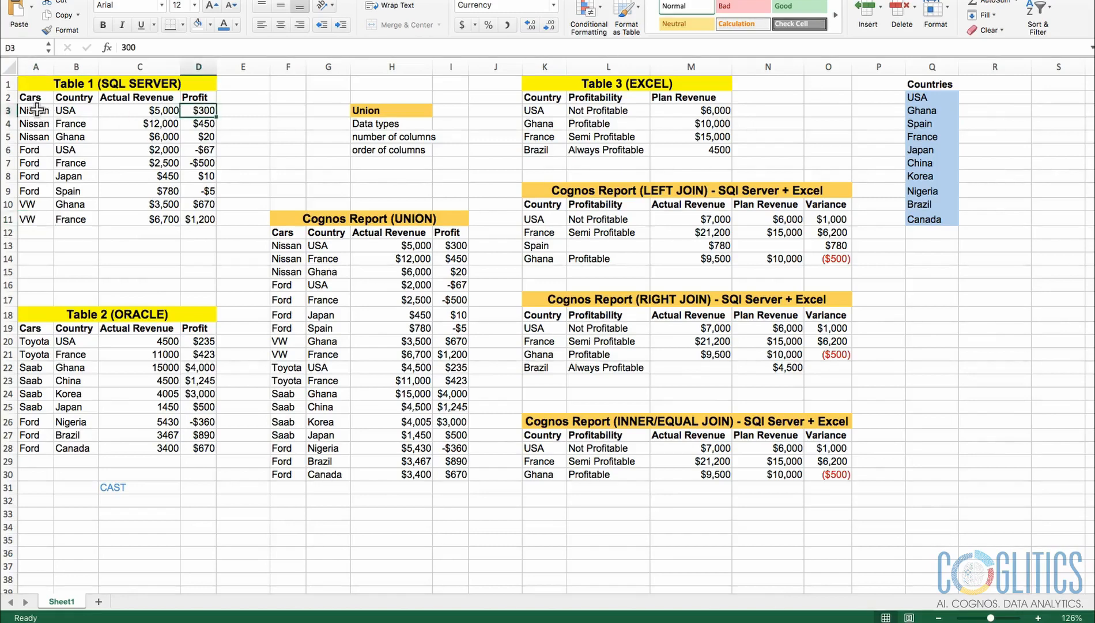
left_click(34, 110)
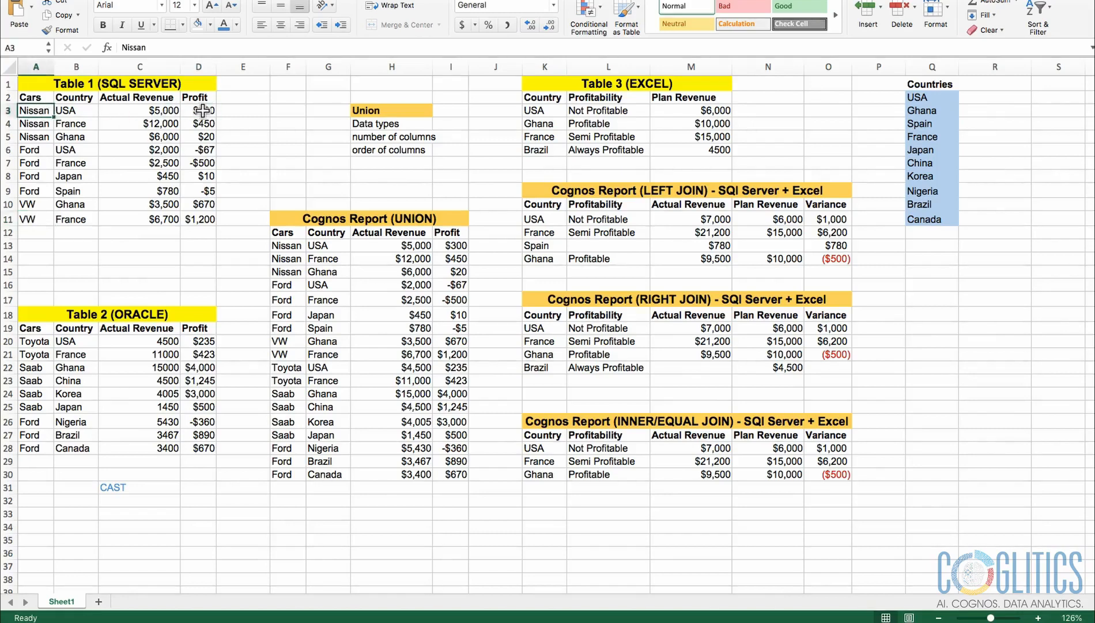
left_click(198, 110)
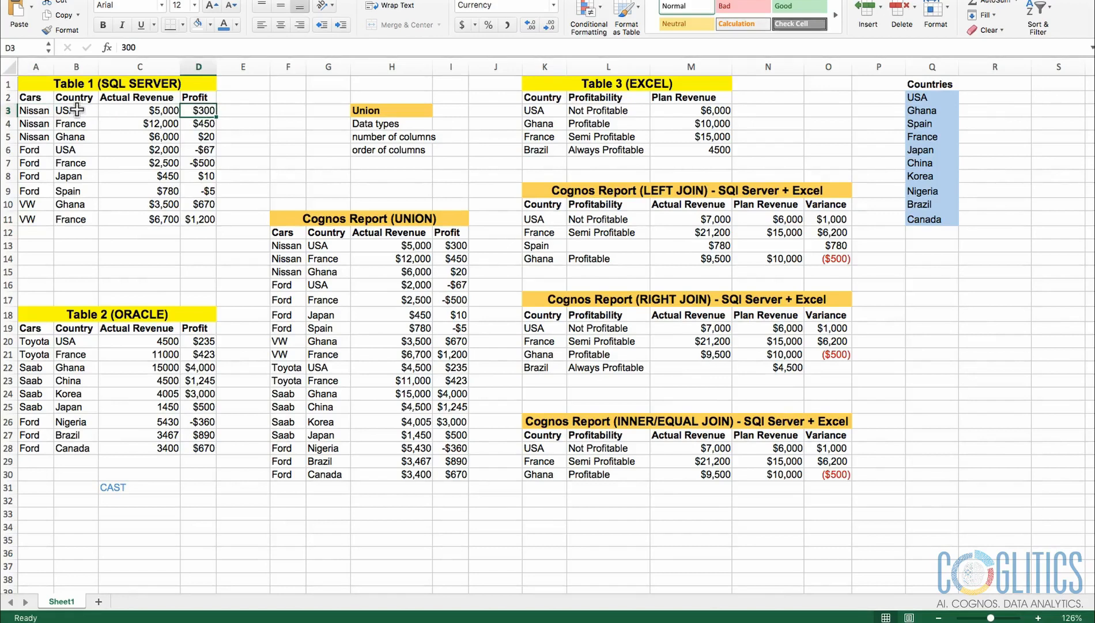
left_click(35, 111)
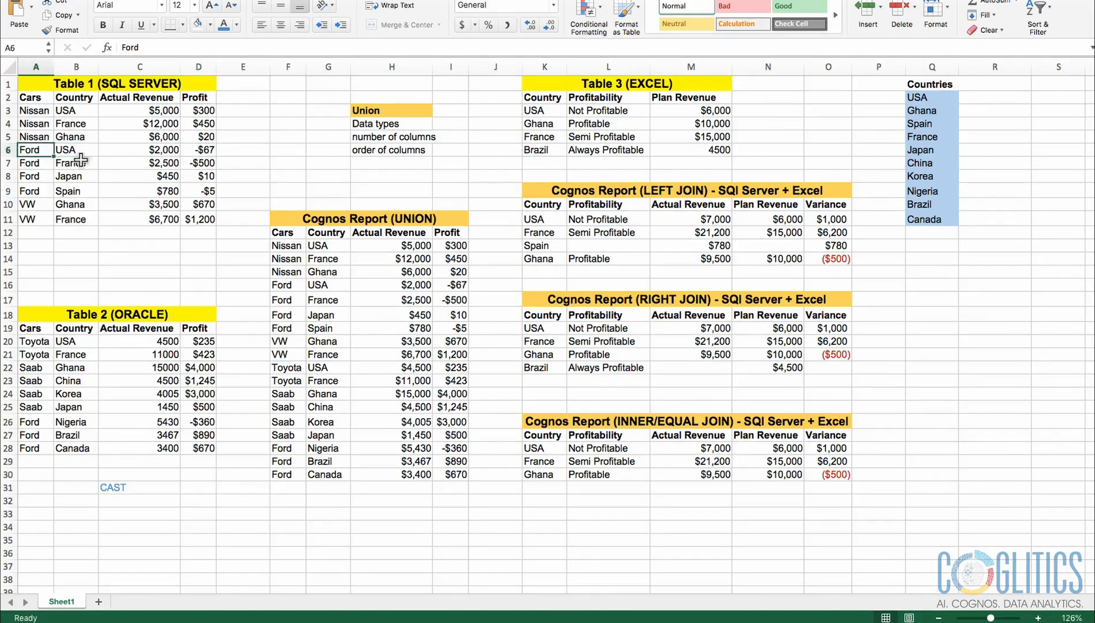
left_click(197, 190)
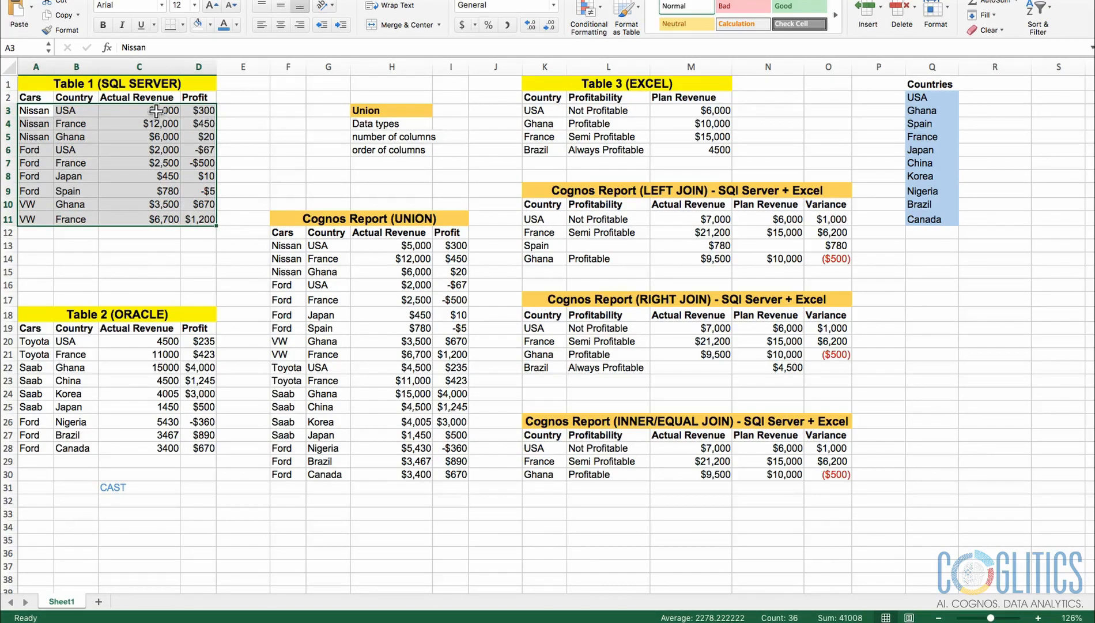
left_click(66, 111)
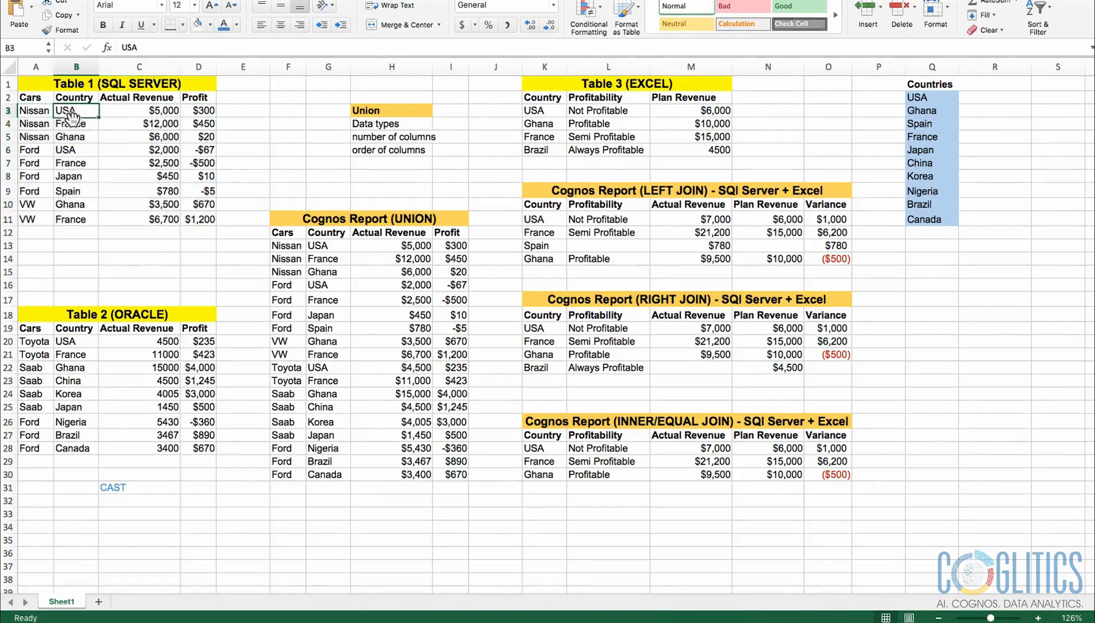
left_click(76, 124)
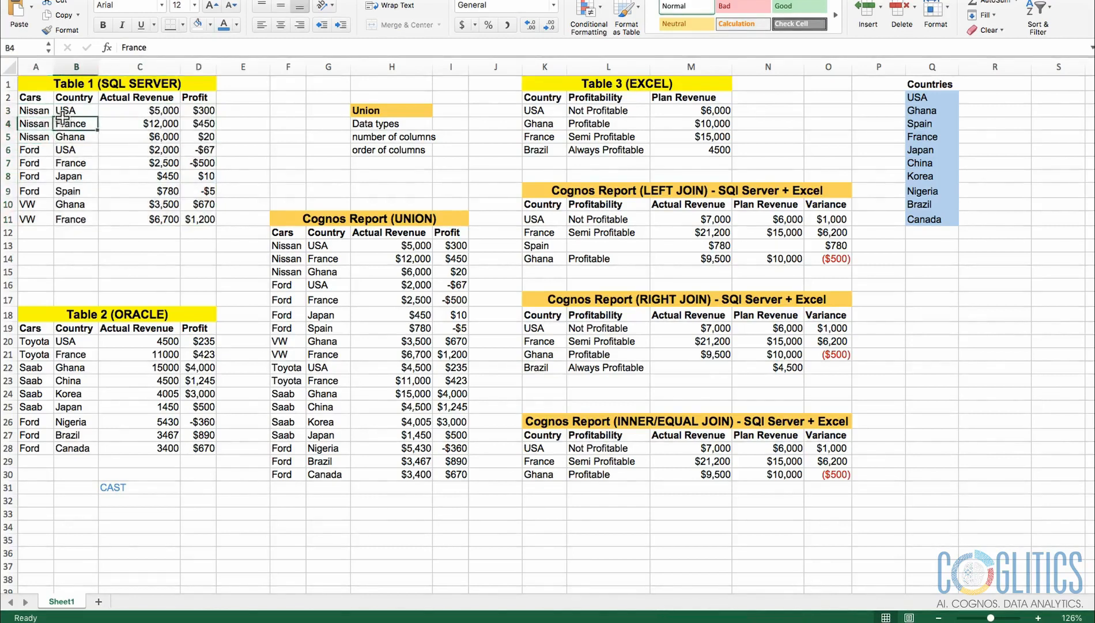
left_click(35, 124)
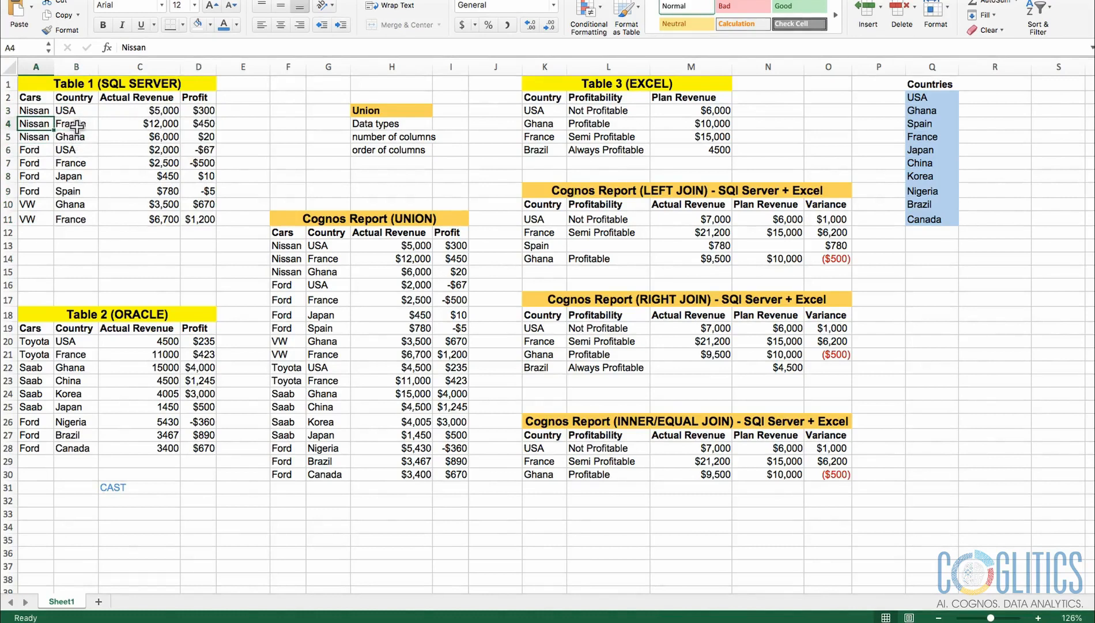
left_click(75, 124)
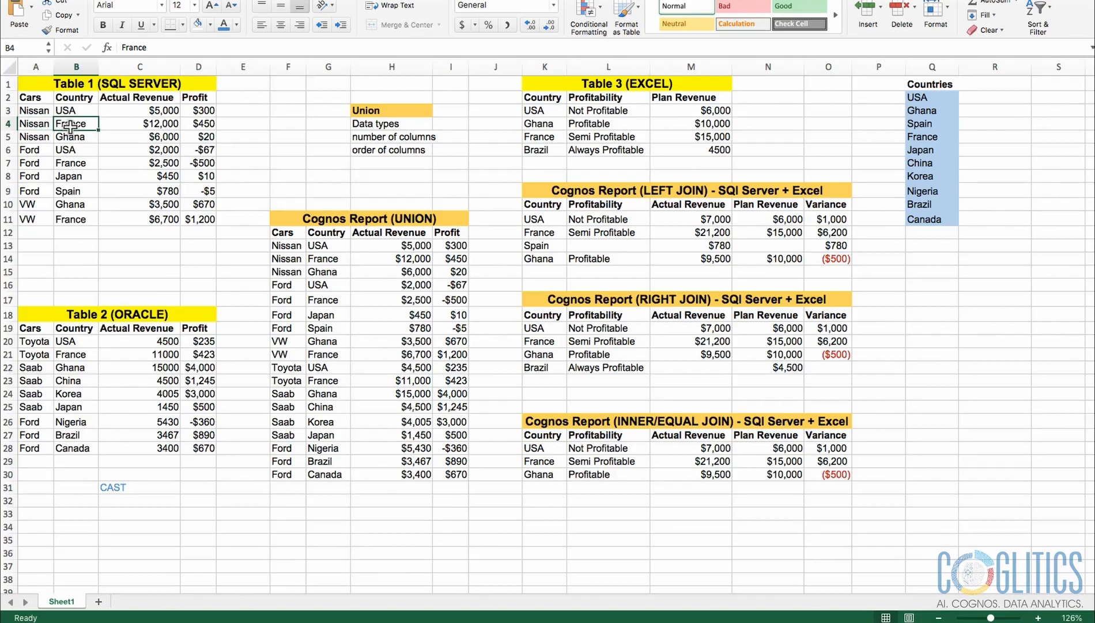
left_click_drag(76, 123, 76, 162)
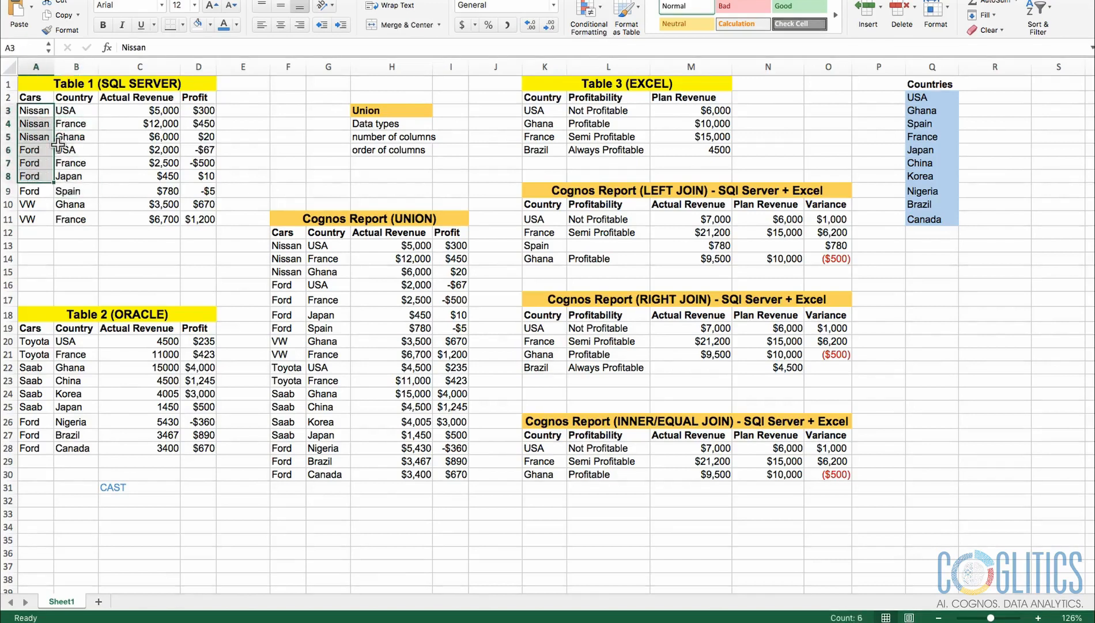
left_click(66, 149)
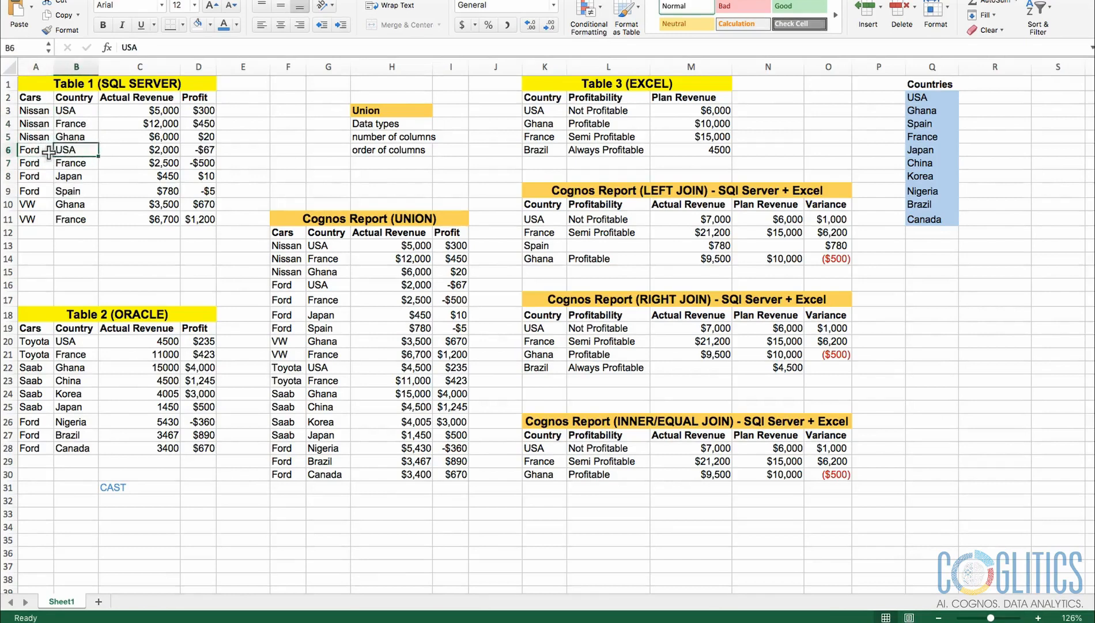
left_click(140, 111)
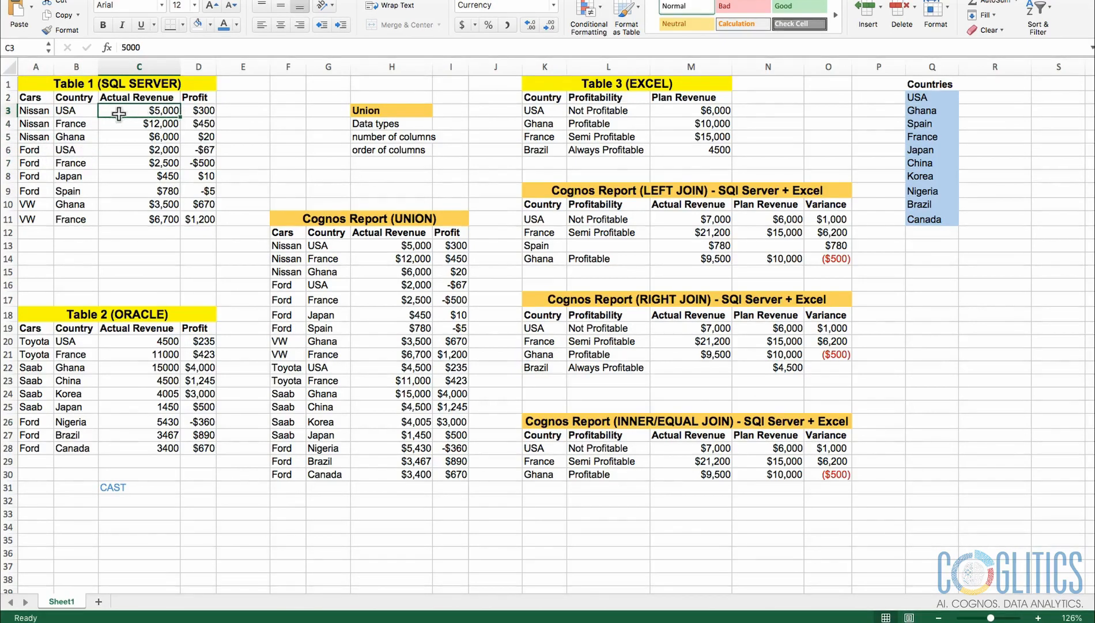
left_click(33, 111)
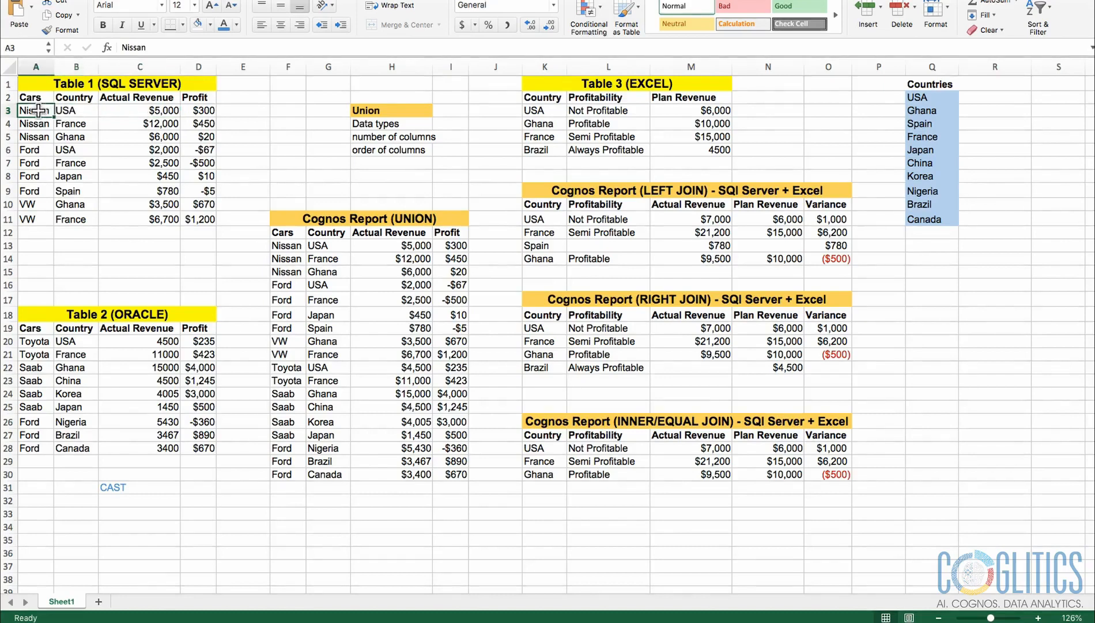
mouse_move(138, 117)
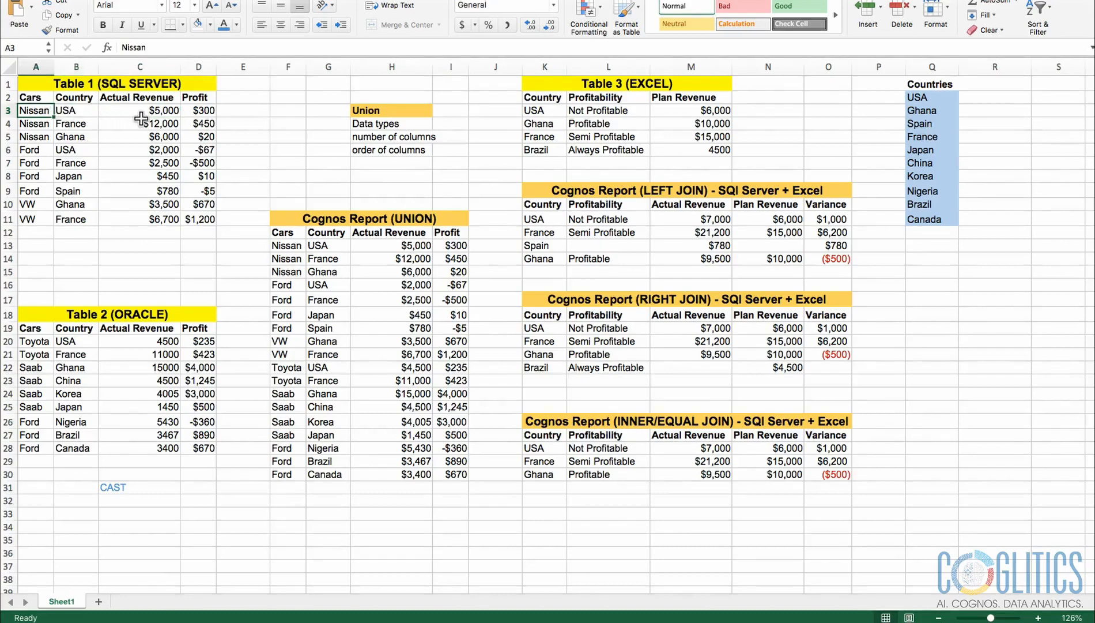
mouse_move(191, 123)
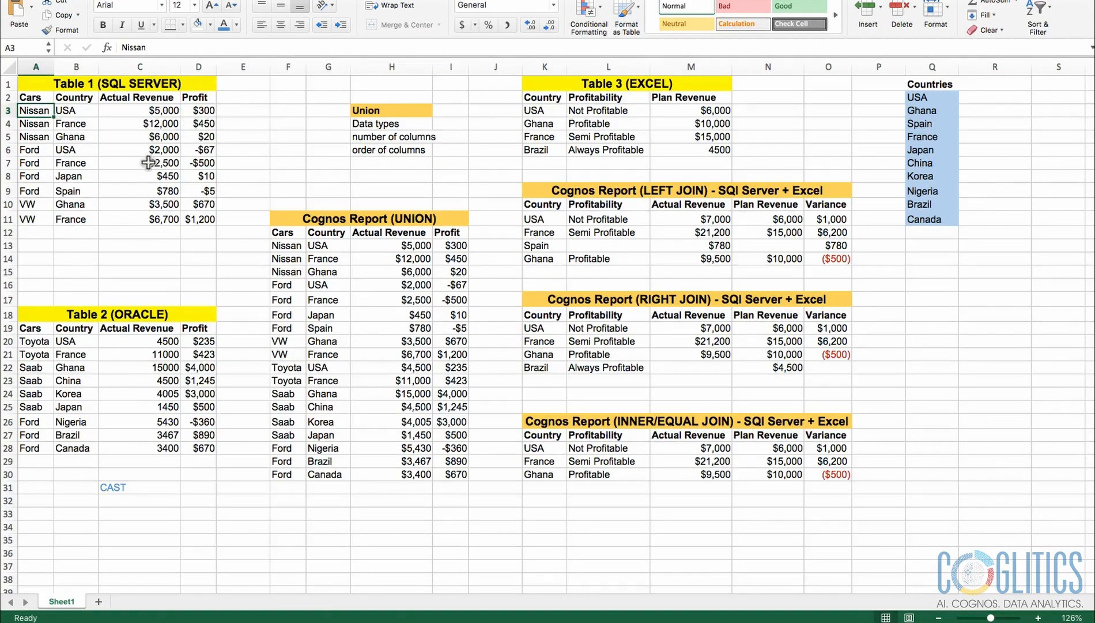
mouse_move(172, 198)
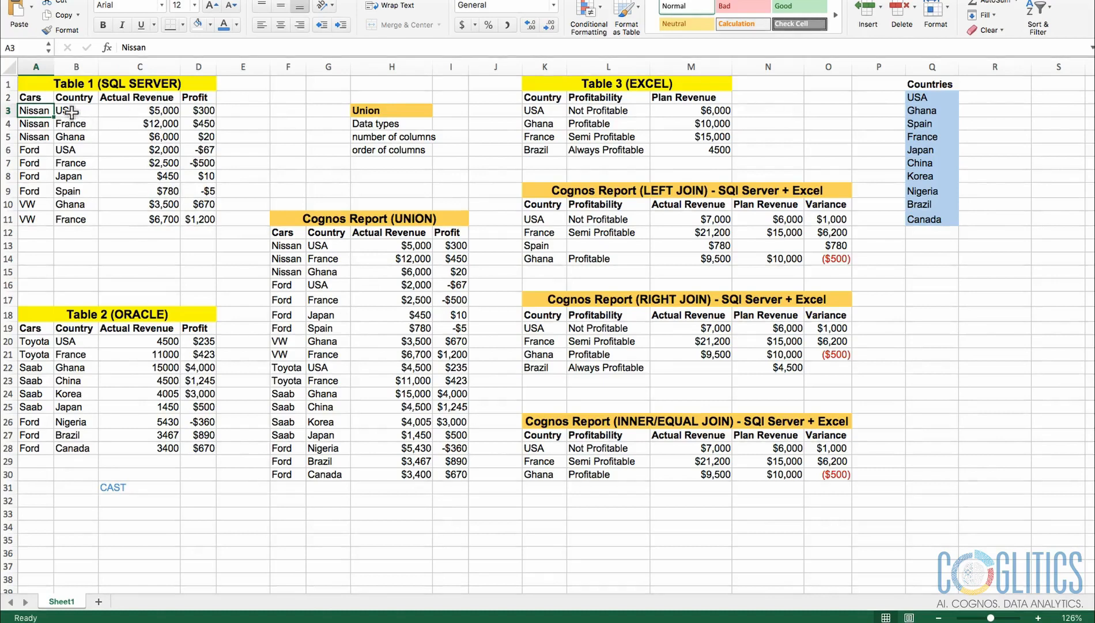
left_click_drag(35, 110, 140, 136)
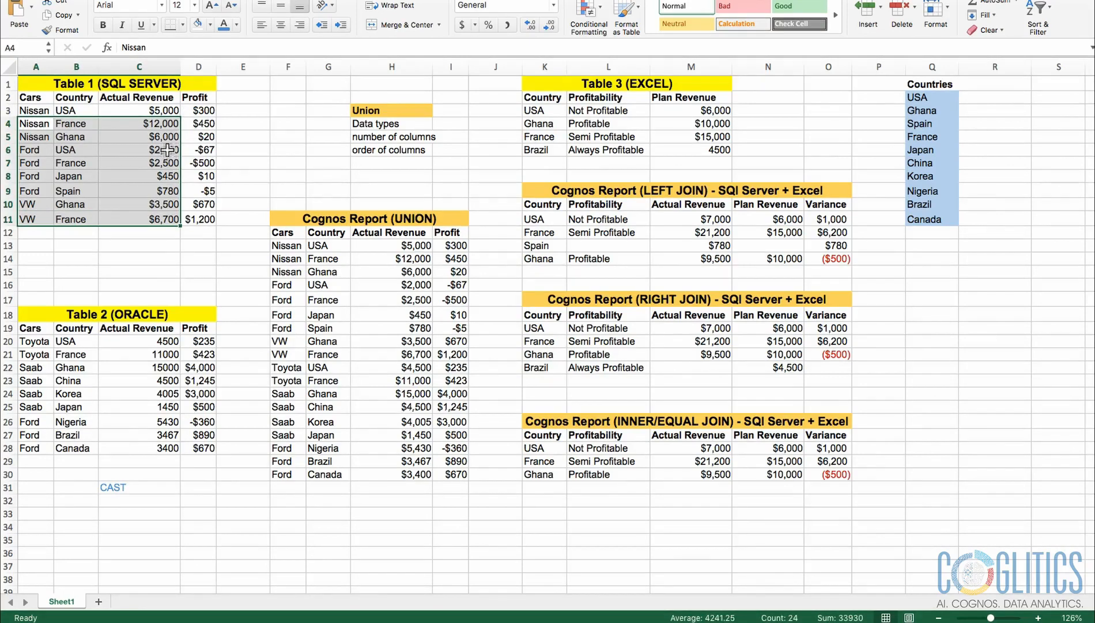
left_click(75, 162)
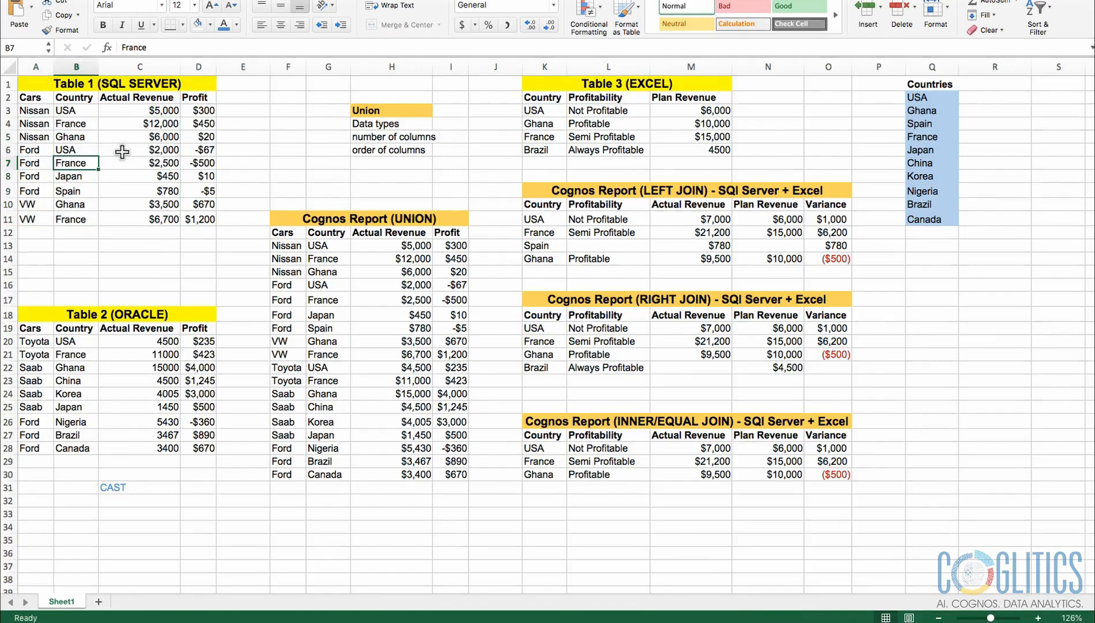
mouse_move(114, 154)
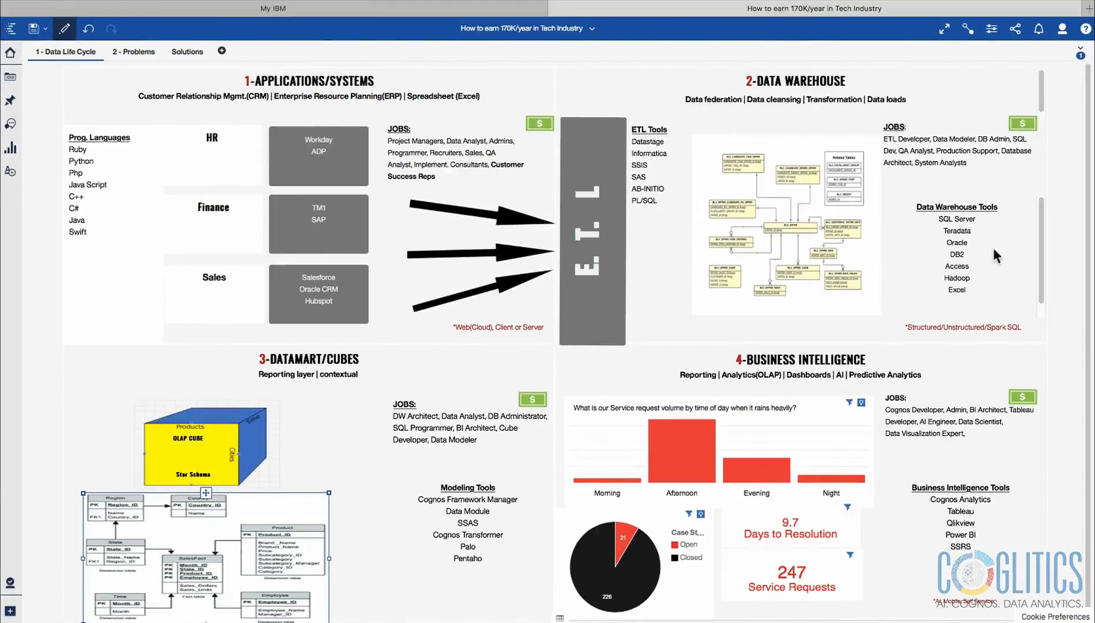
mouse_move(931, 147)
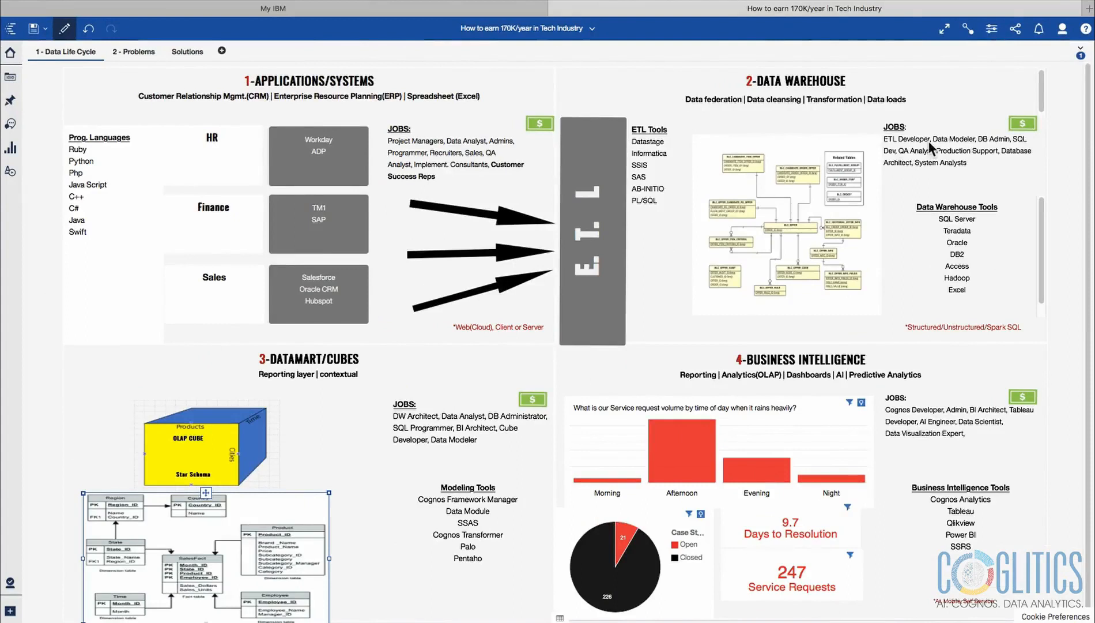
mouse_move(801, 177)
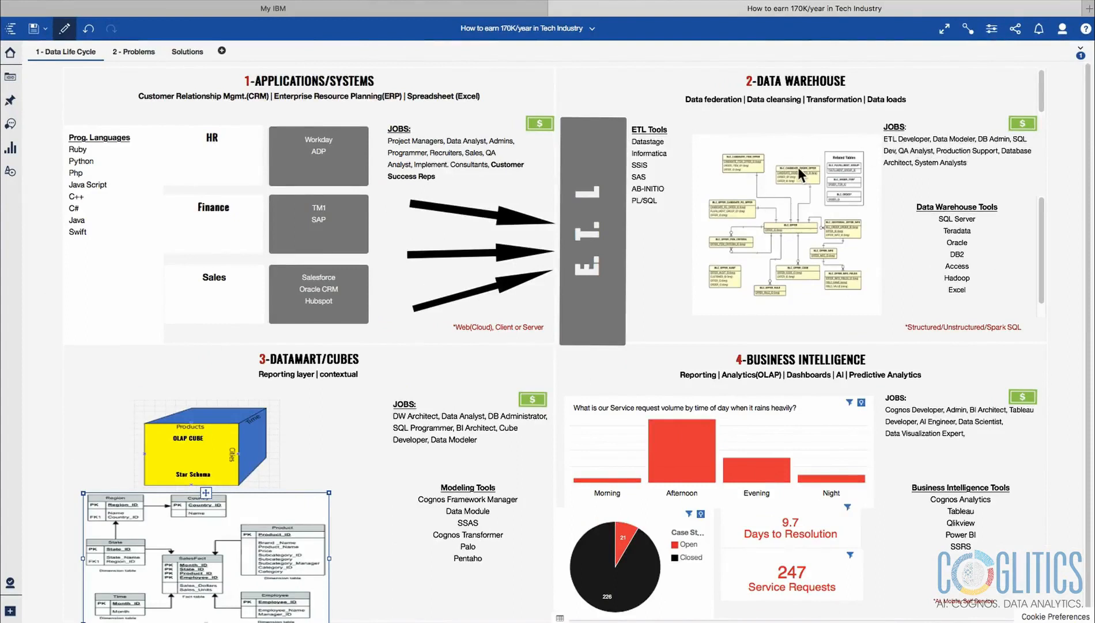
mouse_move(177, 502)
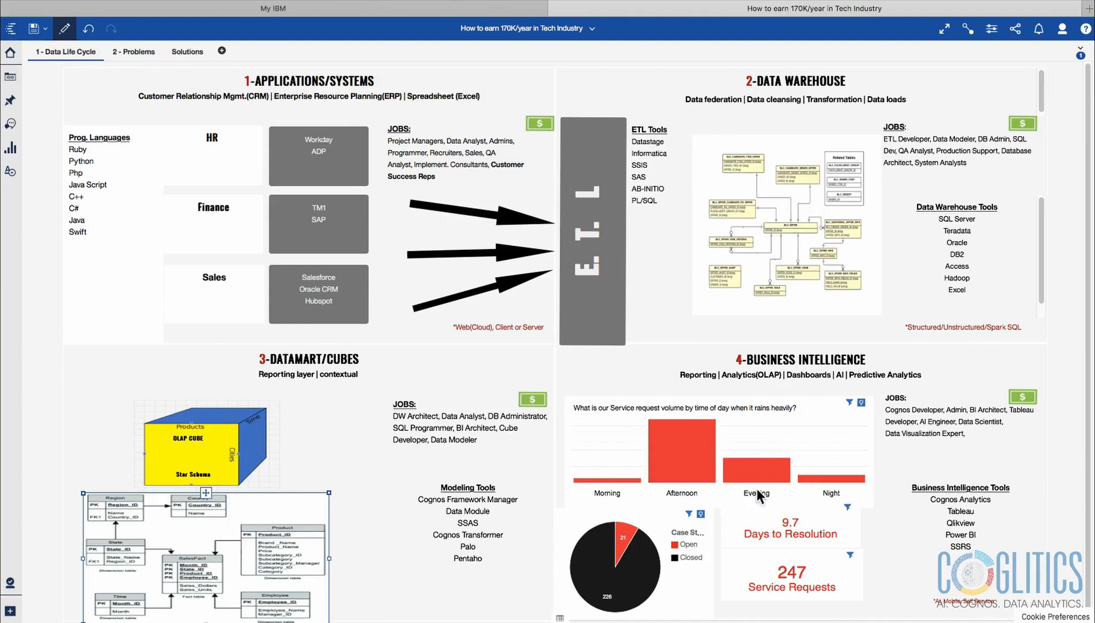
mouse_move(816, 437)
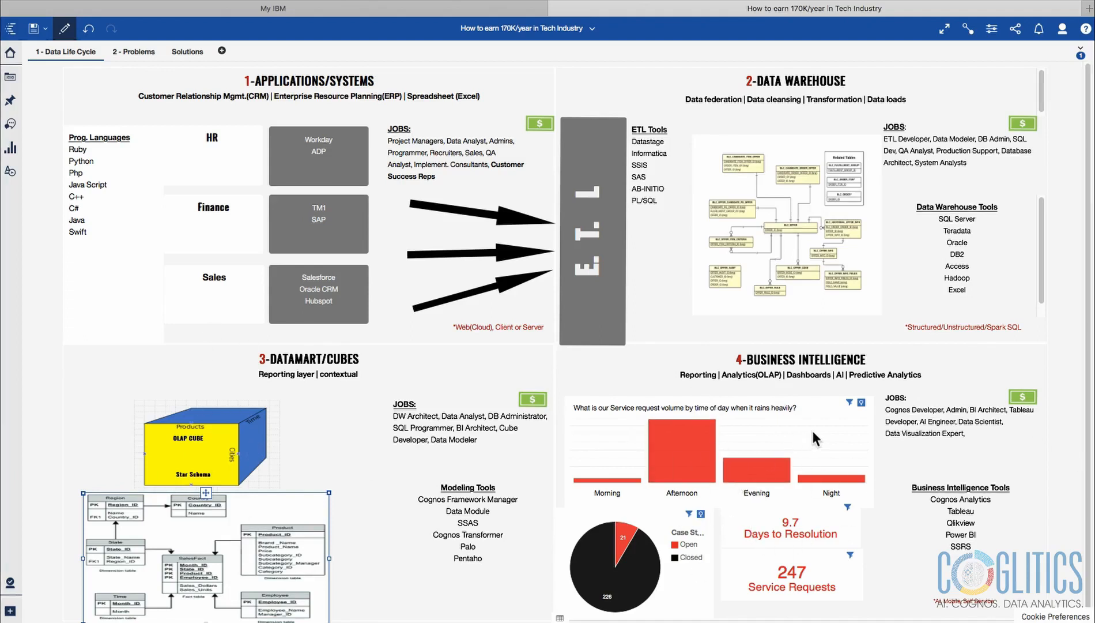